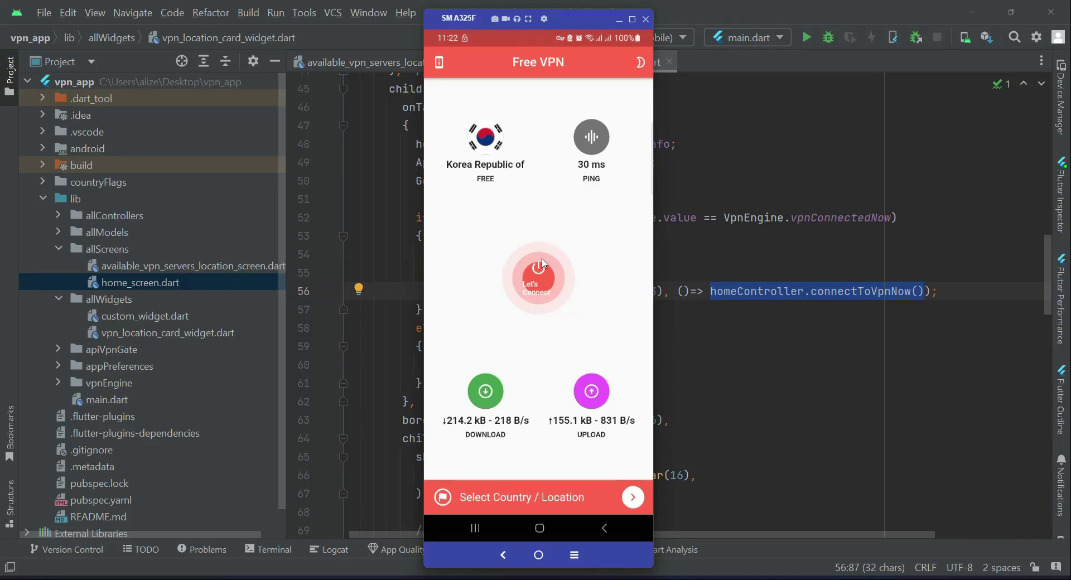
pyautogui.moveTo(537, 283)
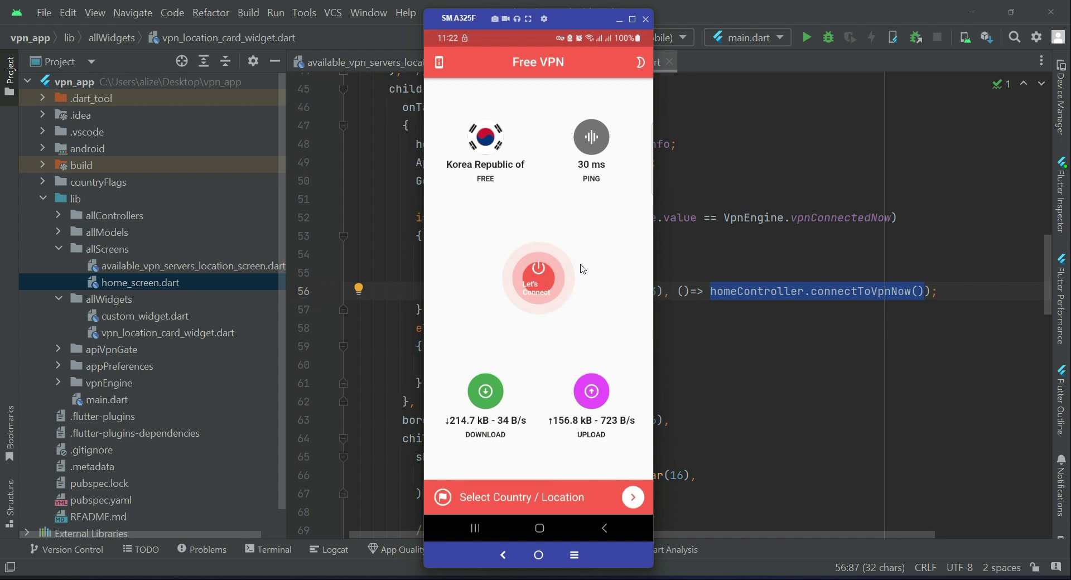
pyautogui.moveTo(543, 283)
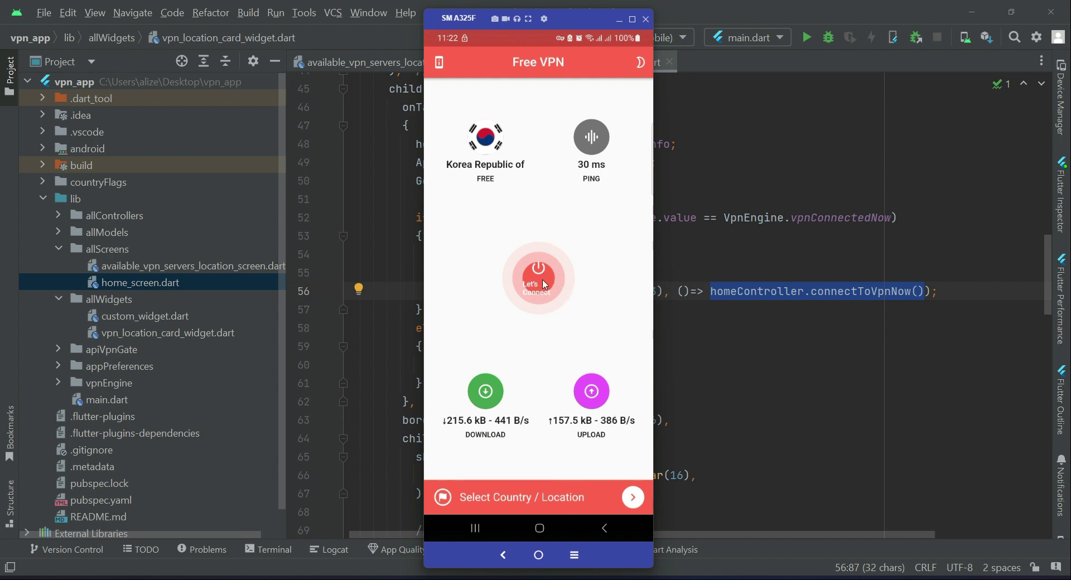
pyautogui.moveTo(559, 293)
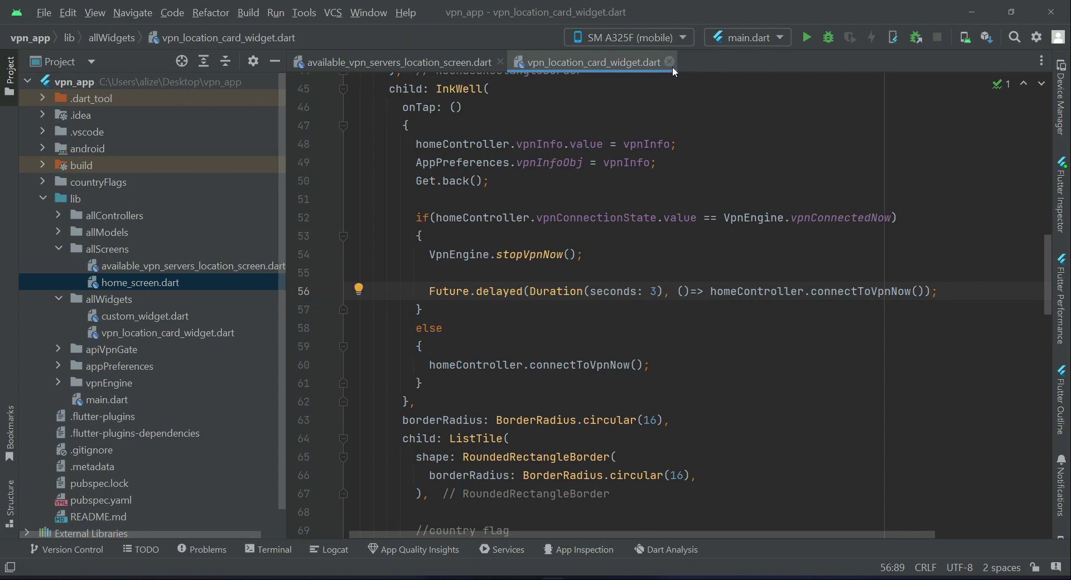
# Close vpn_location_card_widget.dart, open home_screen.dart and scroll to the Scaffold body with vpnRoundButton().
pyautogui.click(670, 62)
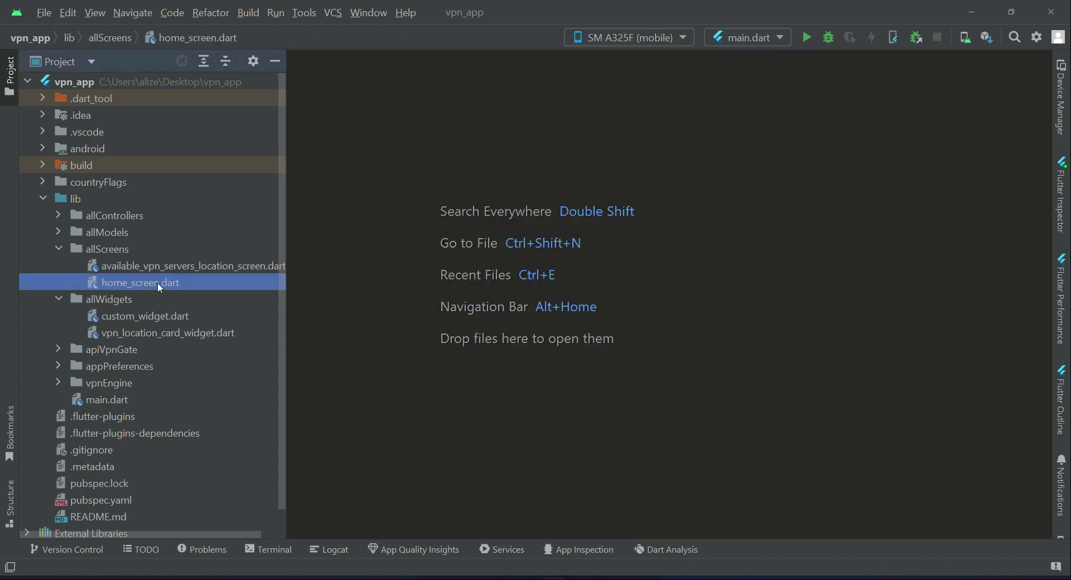
pyautogui.doubleClick(141, 282)
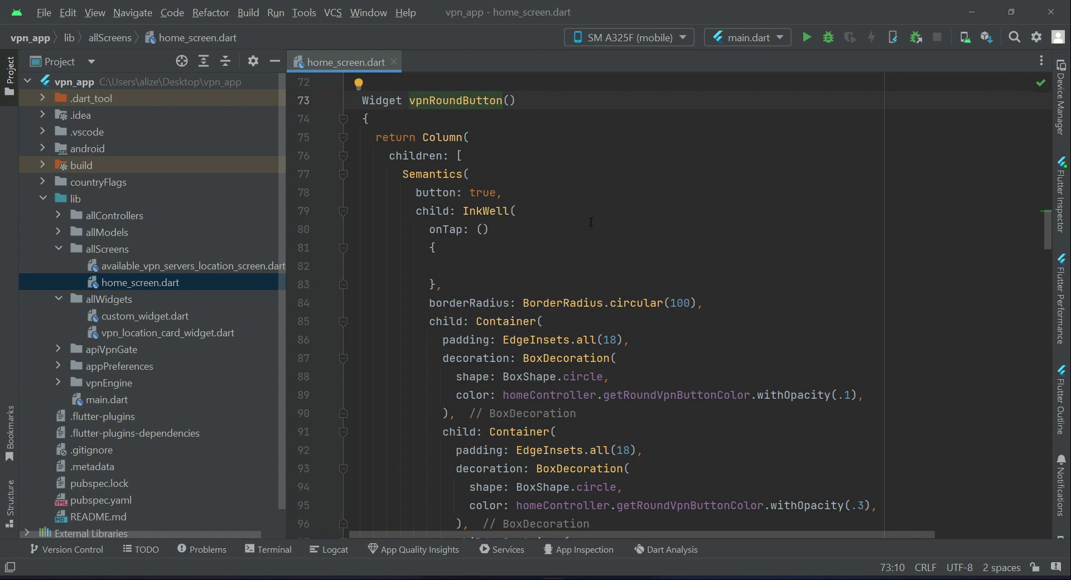
pyautogui.scroll(3)
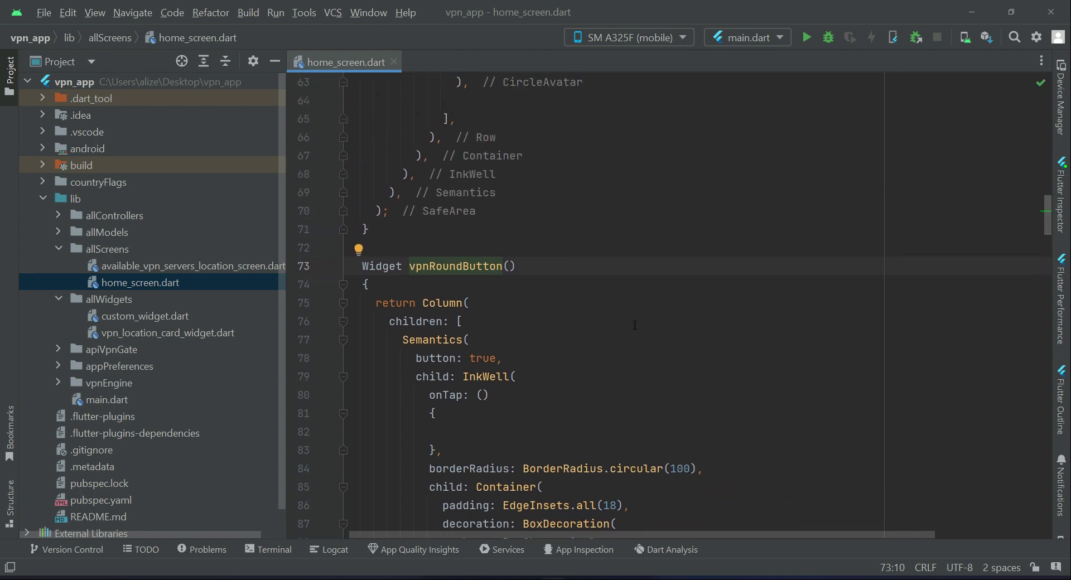
pyautogui.scroll(3)
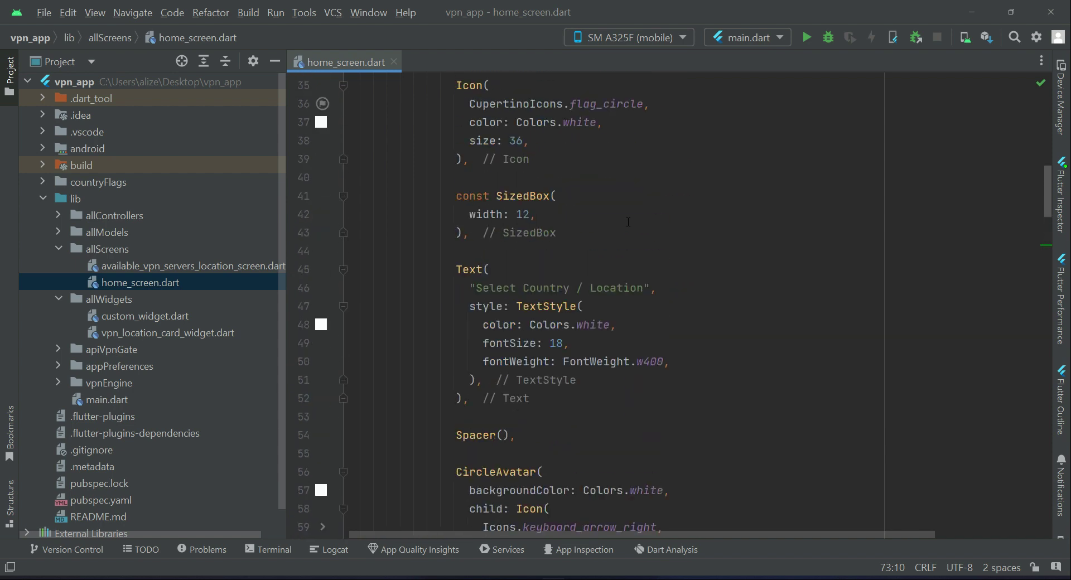
pyautogui.scroll(3)
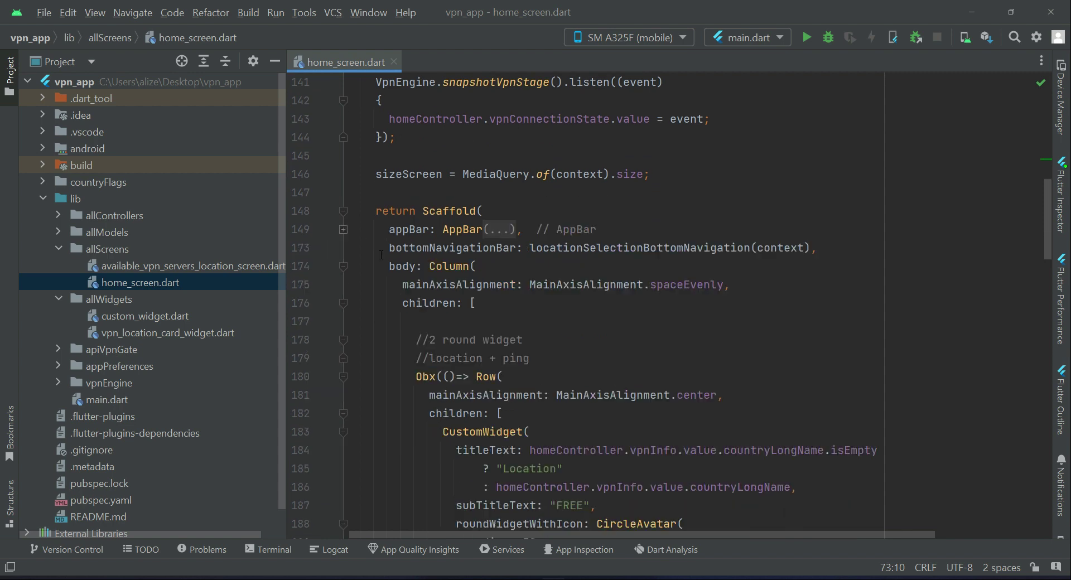
pyautogui.scroll(-3)
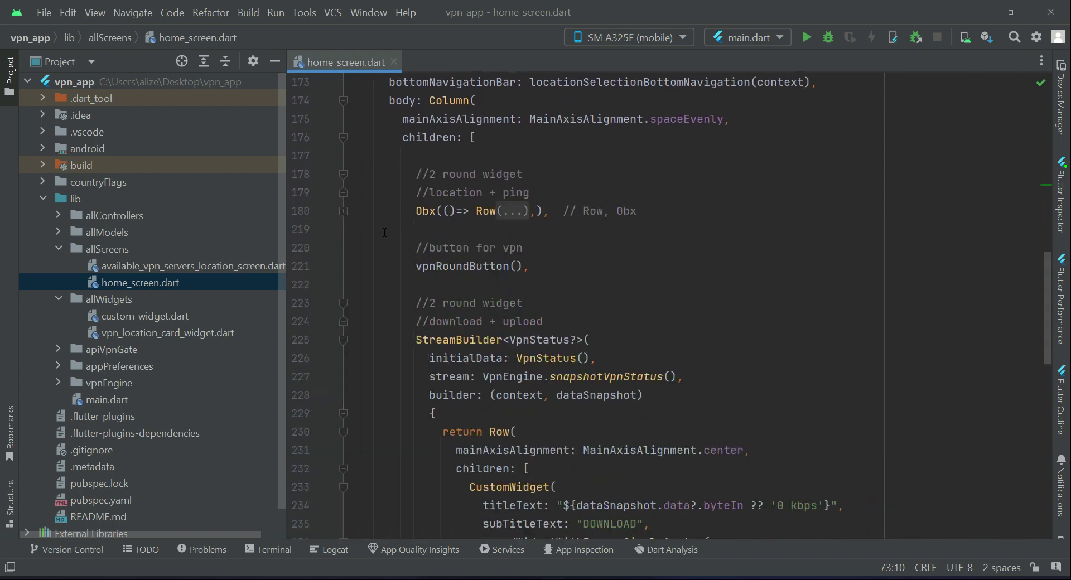
# Replace the vpnRoundButton() call on line 221 with Obx(() => vpnRoundButton()).
pyautogui.click(529, 265)
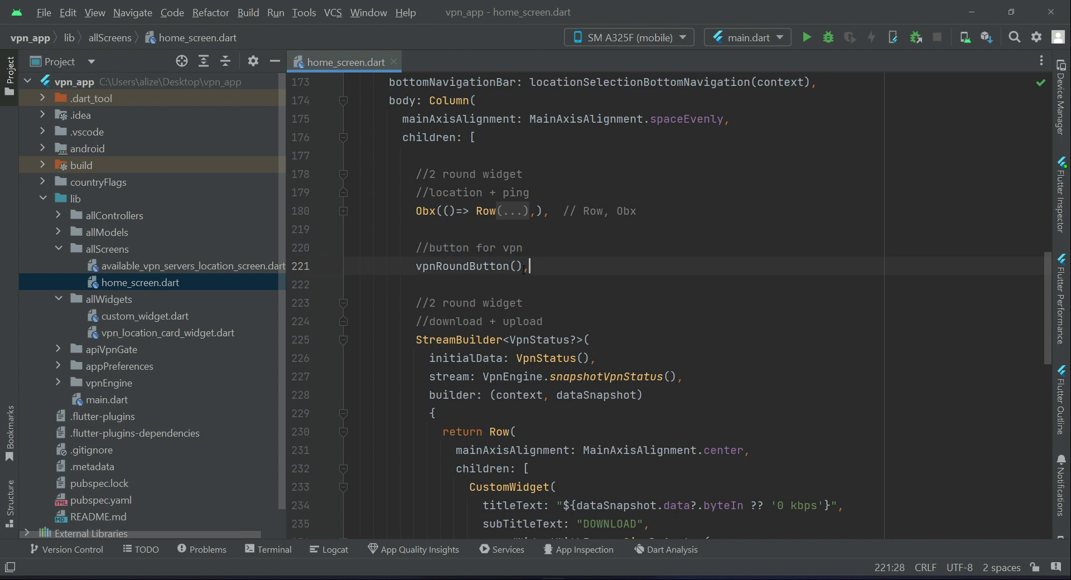
pyautogui.doubleClick(468, 266)
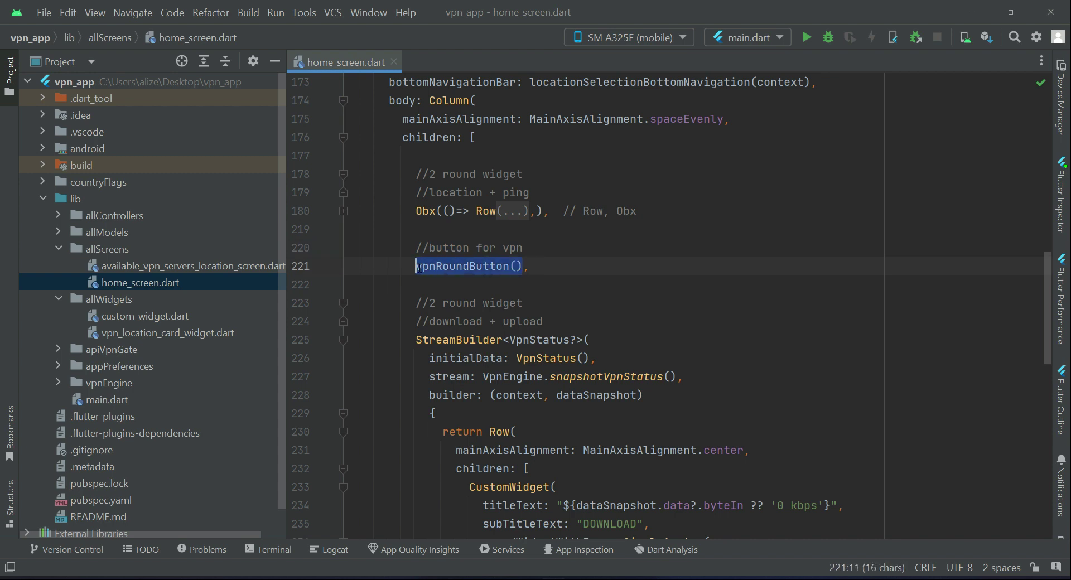
pyautogui.press('Delete')
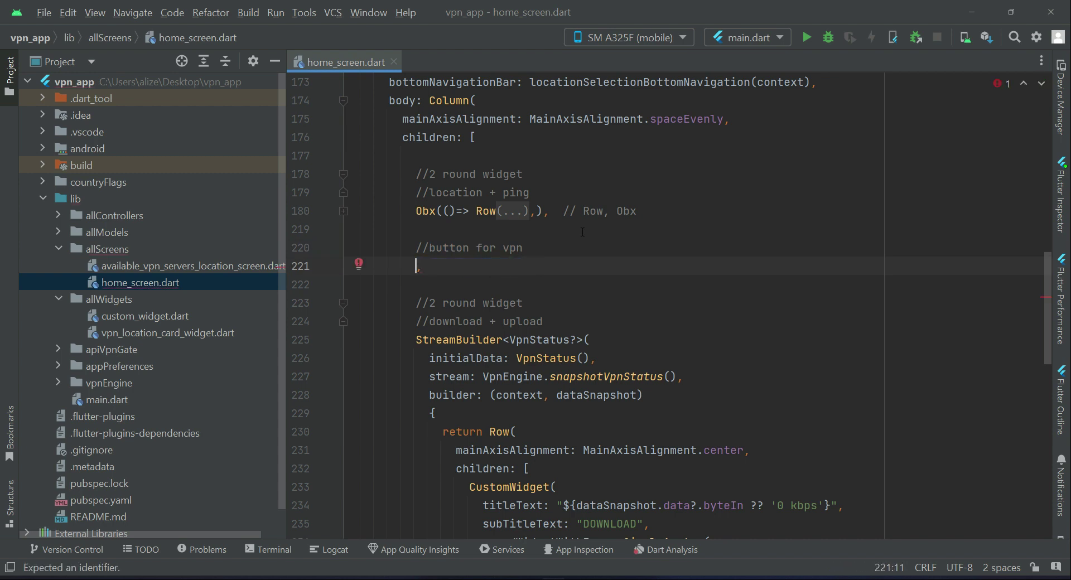
pyautogui.write('Obx(() =>')
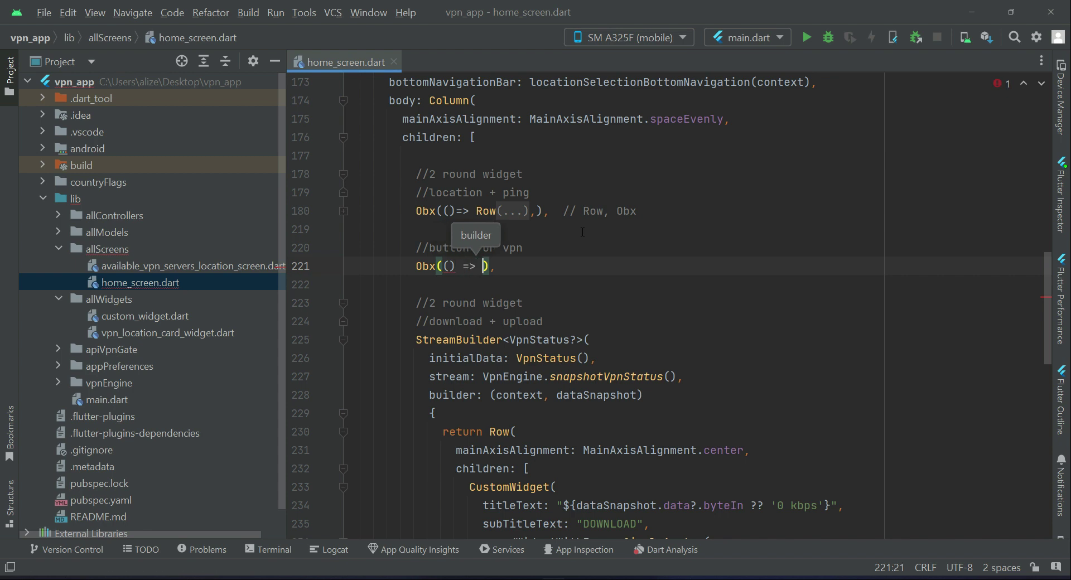
pyautogui.write('vpnRoundButton()')
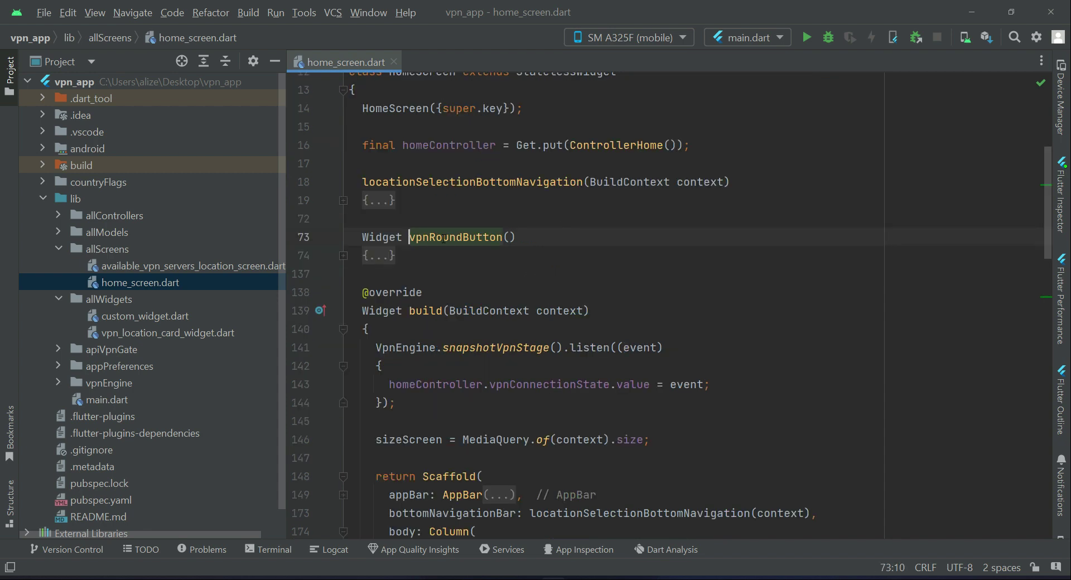
# Add homeController.connectToVpnNow(); inside the round button's empty onTap handler.
pyautogui.click(345, 255)
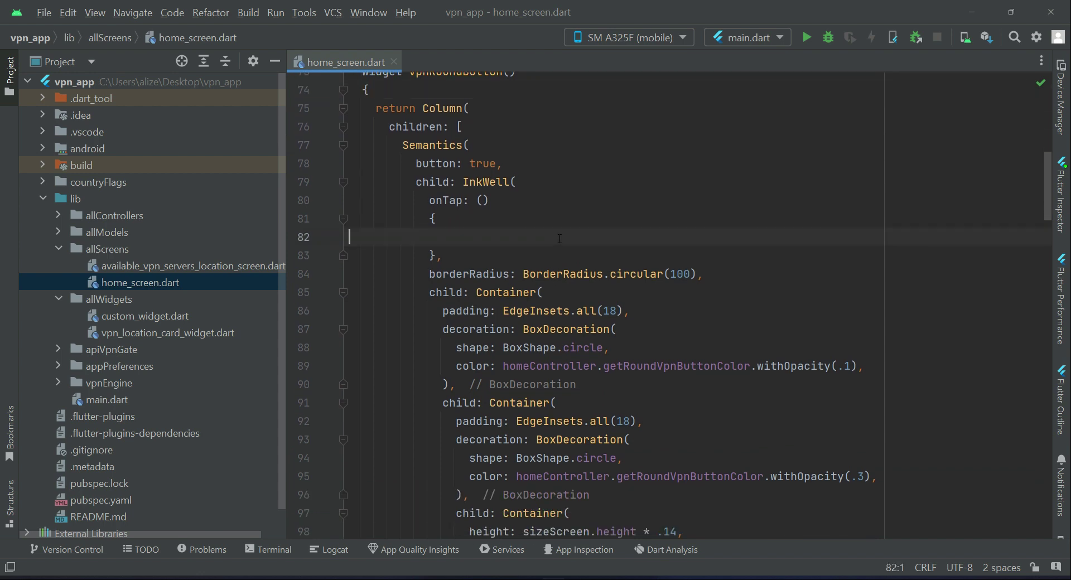
pyautogui.write('homeController.')
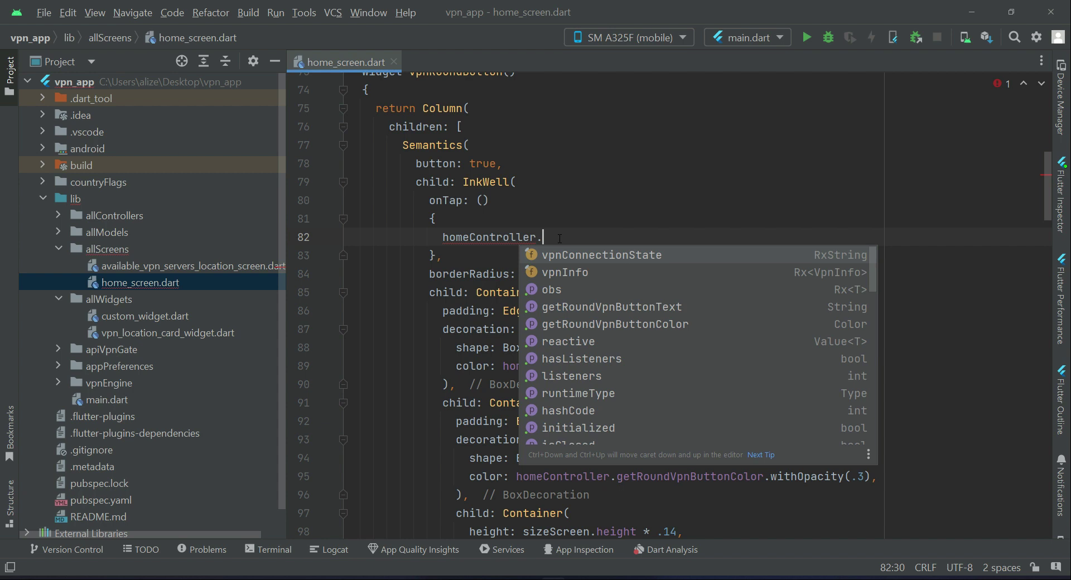
pyautogui.write('connectToVpnNow();')
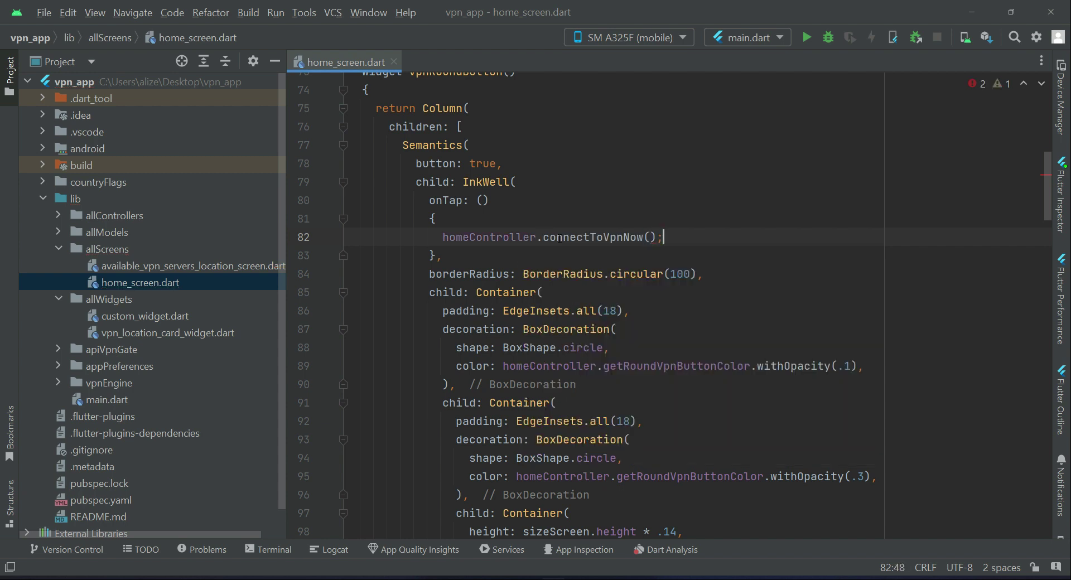
pyautogui.doubleClick(593, 237)
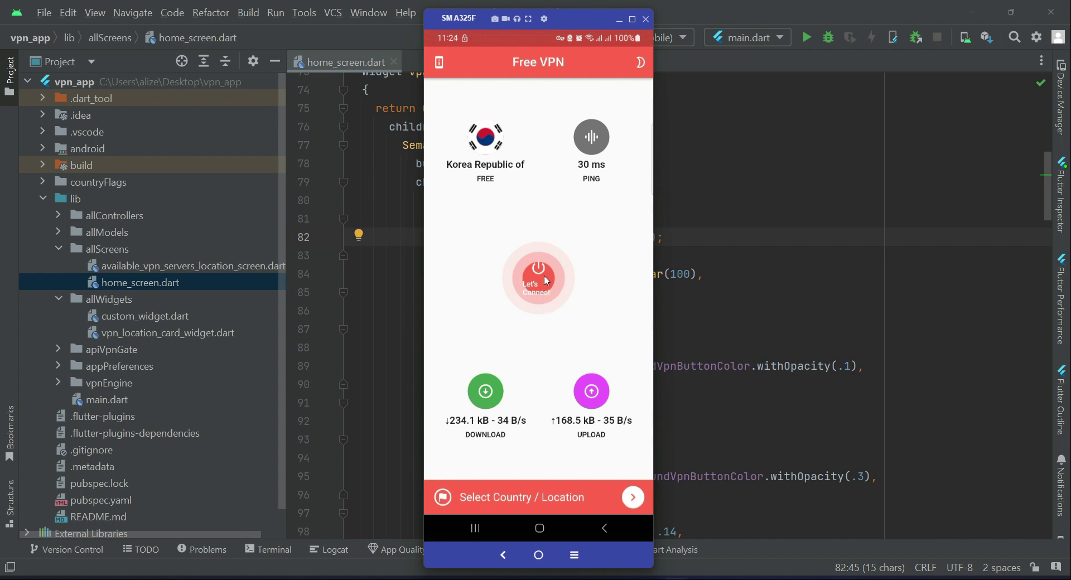
pyautogui.moveTo(498, 188)
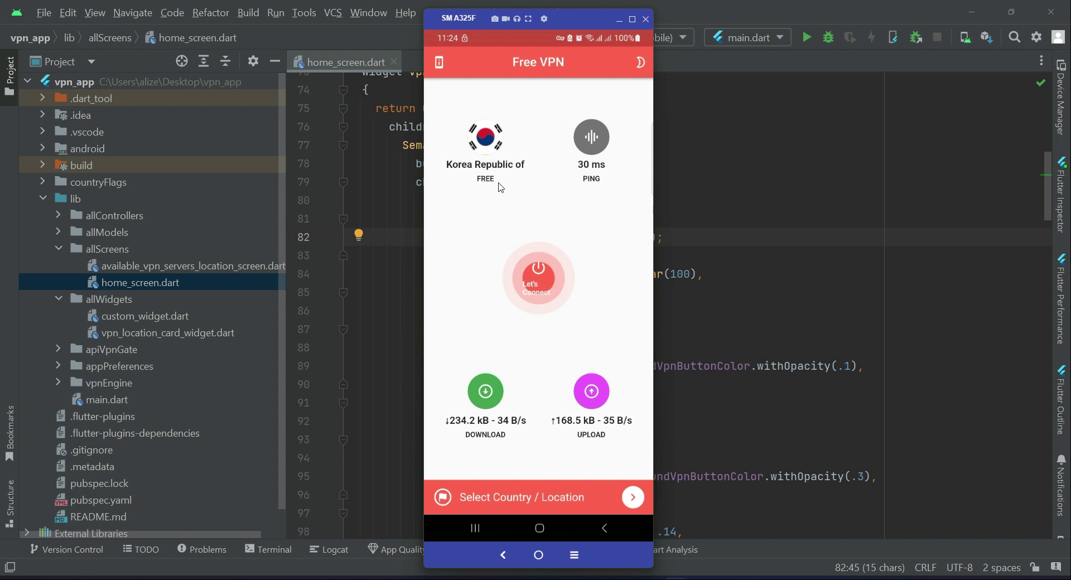
pyautogui.moveTo(494, 170)
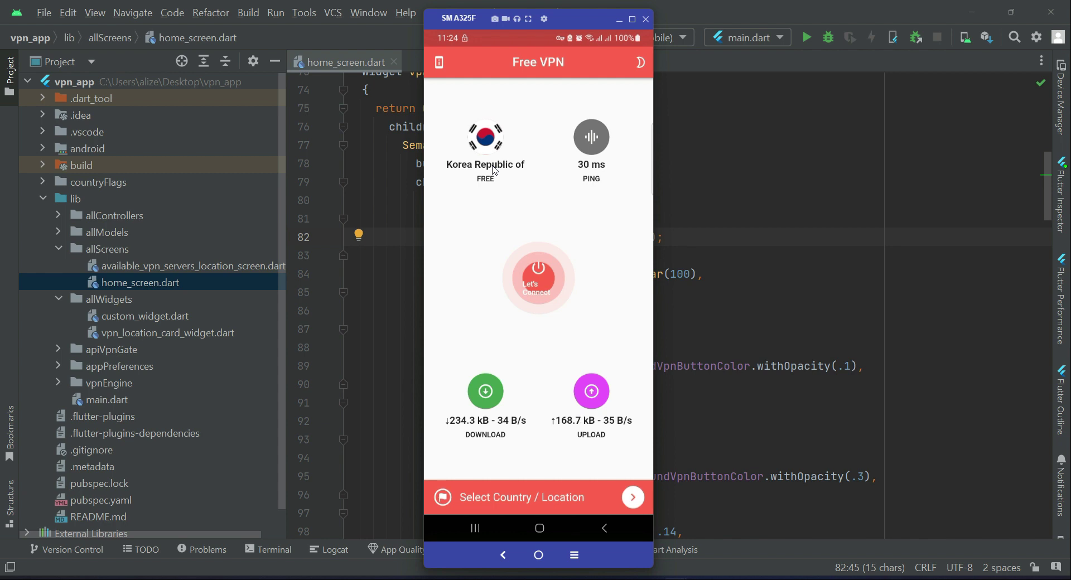
pyautogui.moveTo(526, 499)
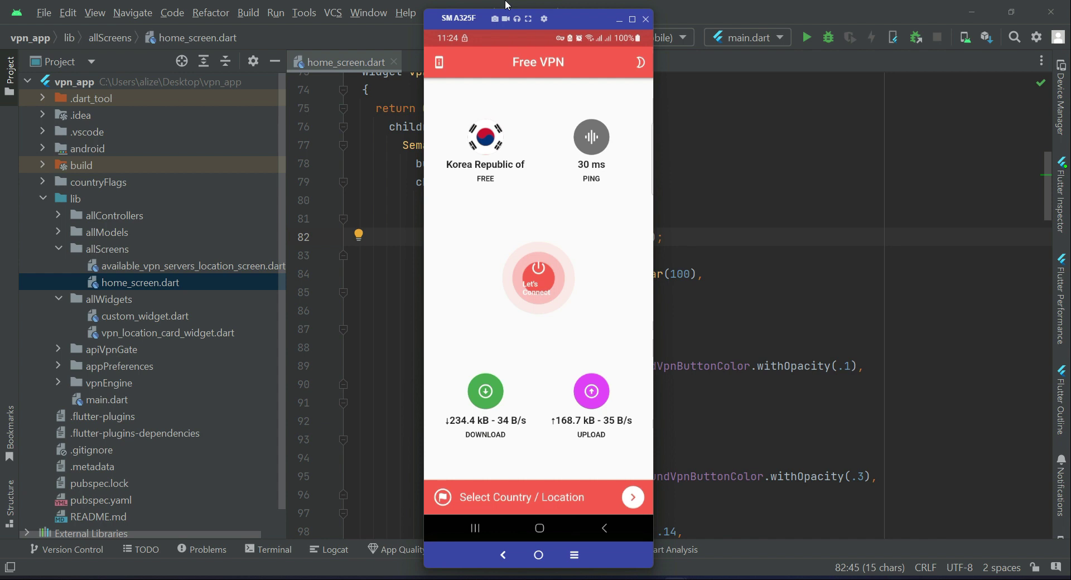
pyautogui.moveTo(596, 211)
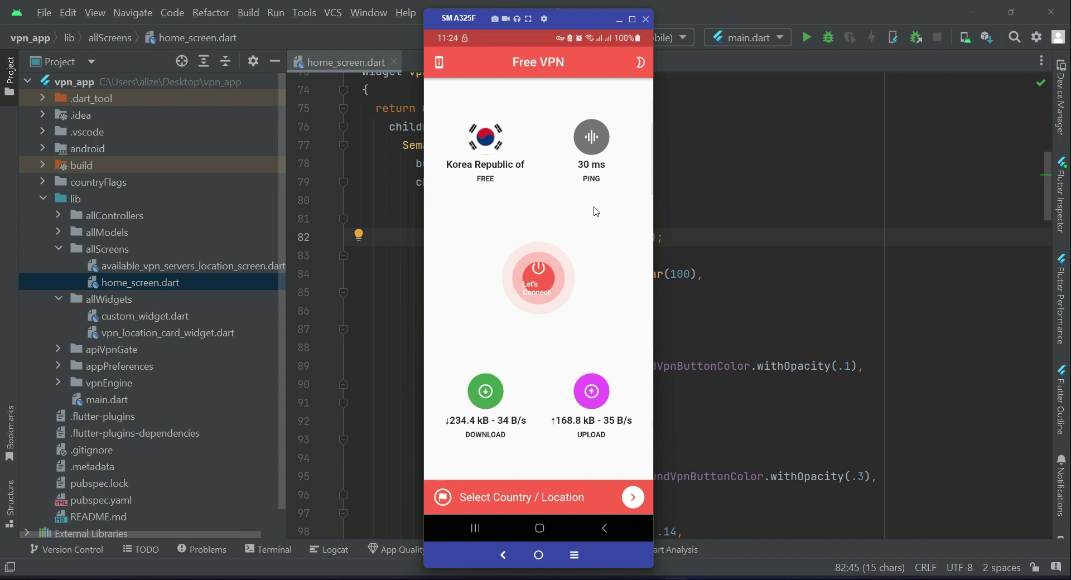
pyautogui.moveTo(480, 173)
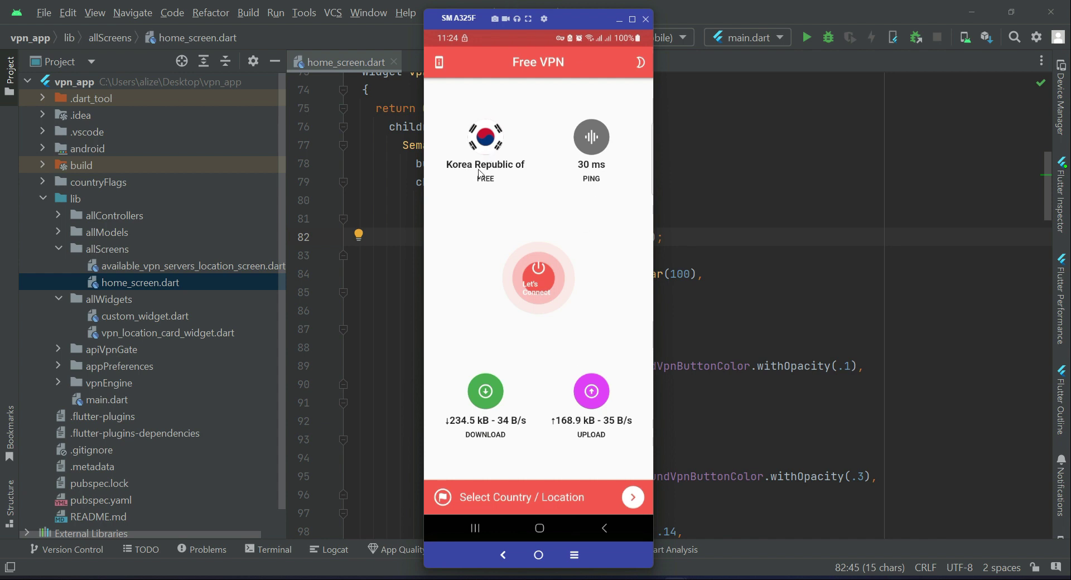
pyautogui.moveTo(506, 171)
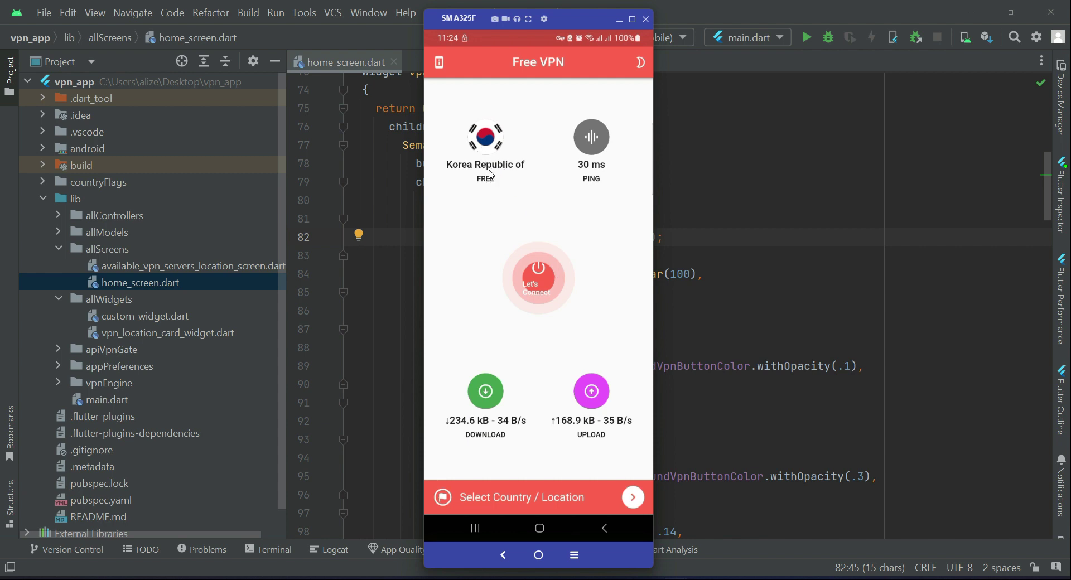
pyautogui.moveTo(540, 282)
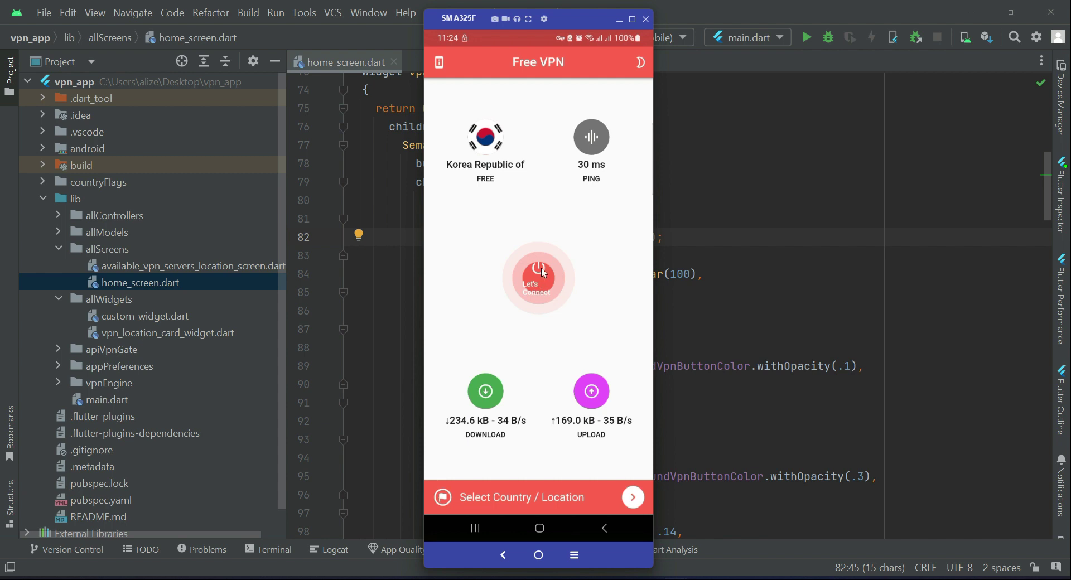
pyautogui.moveTo(483, 178)
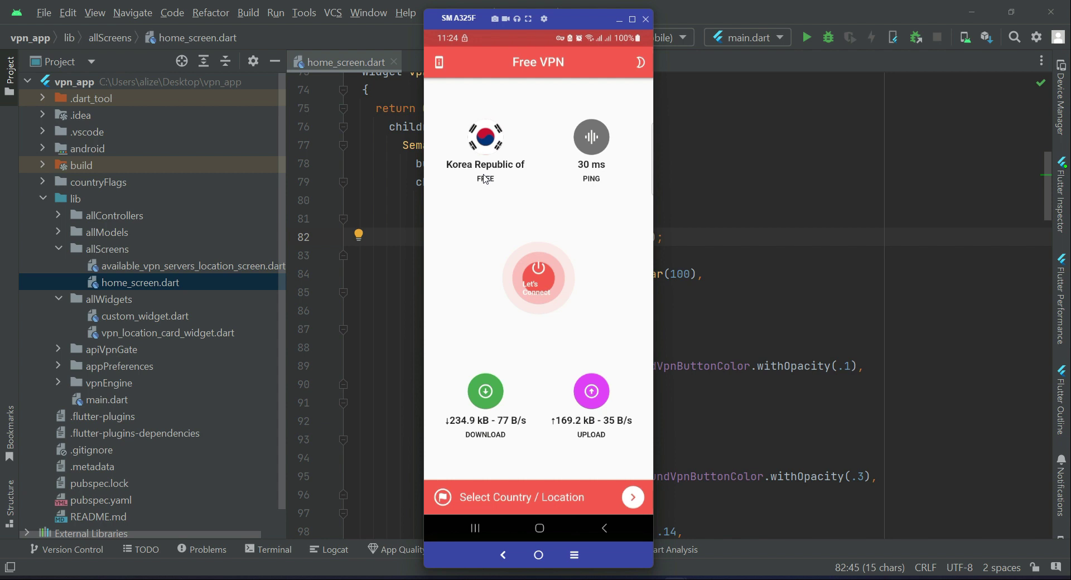
pyautogui.moveTo(488, 182)
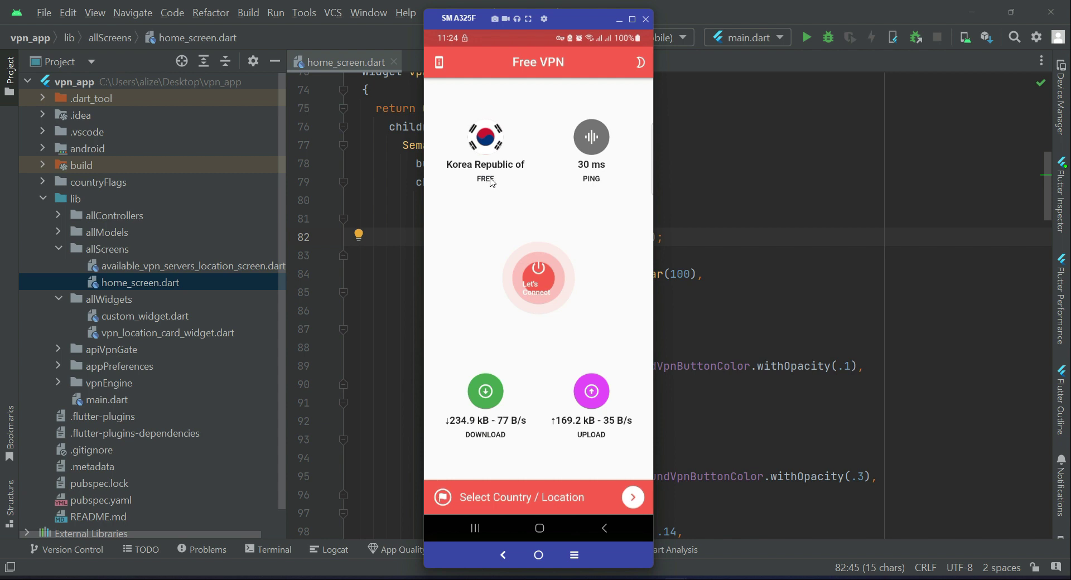
pyautogui.moveTo(560, 494)
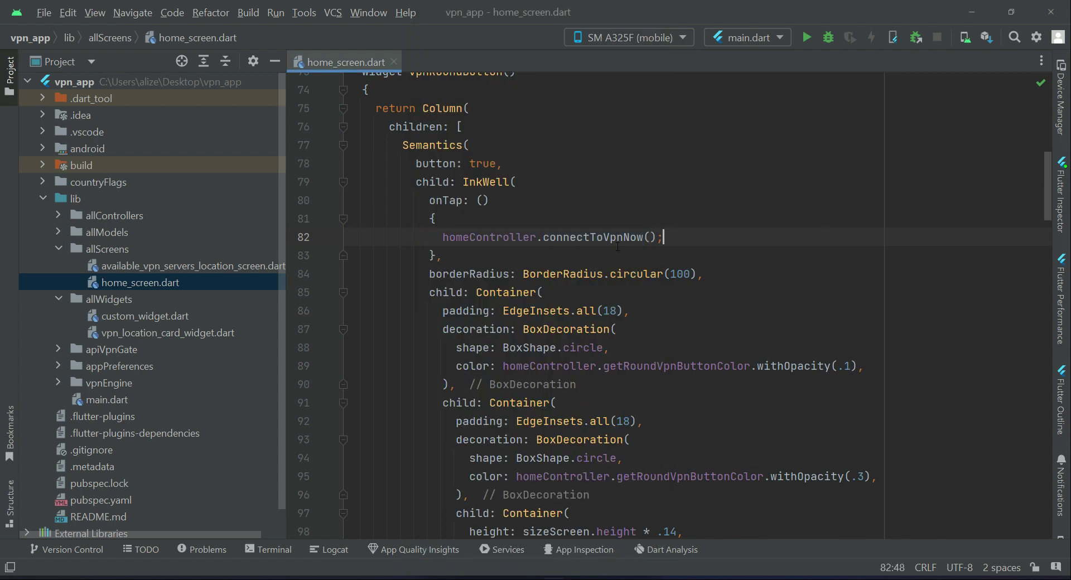
# Change both outer circle paddings of the VPN button from EdgeInsets.all(18) to EdgeInsets.all(16).
pyautogui.scroll(-3)
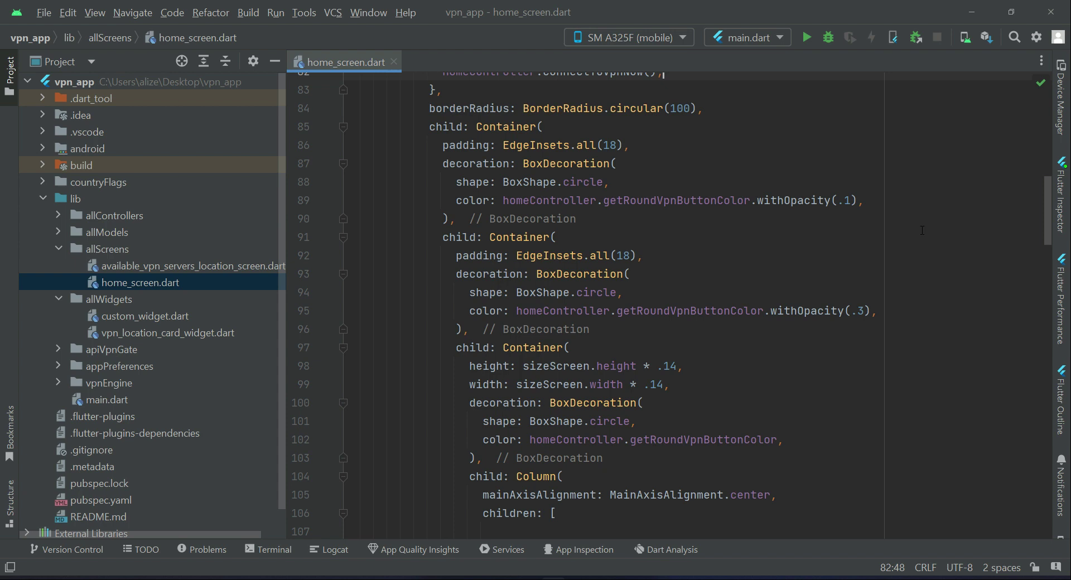
pyautogui.scroll(3)
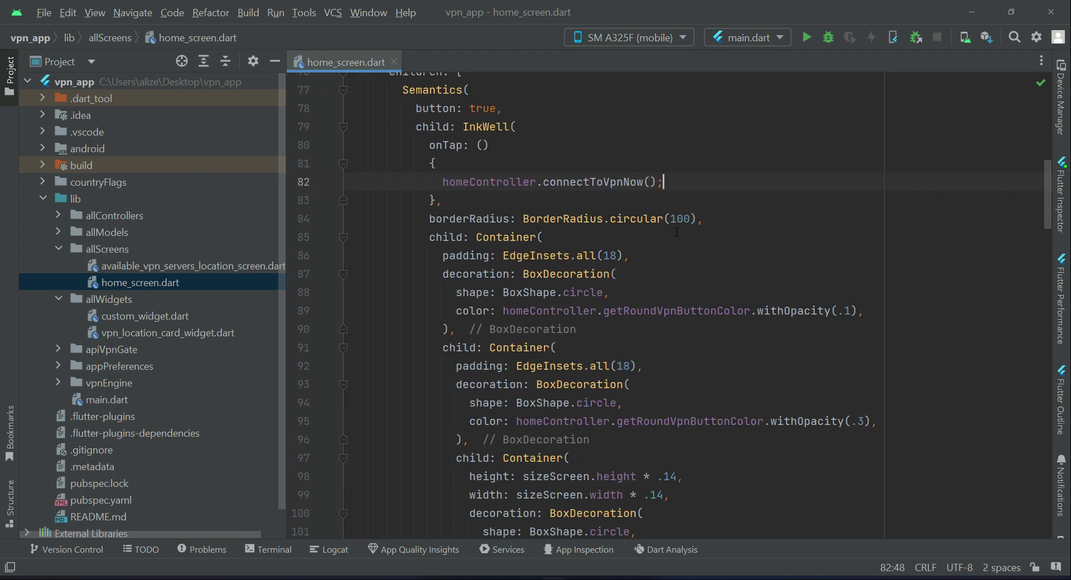
pyautogui.click(542, 238)
pyautogui.write('6')
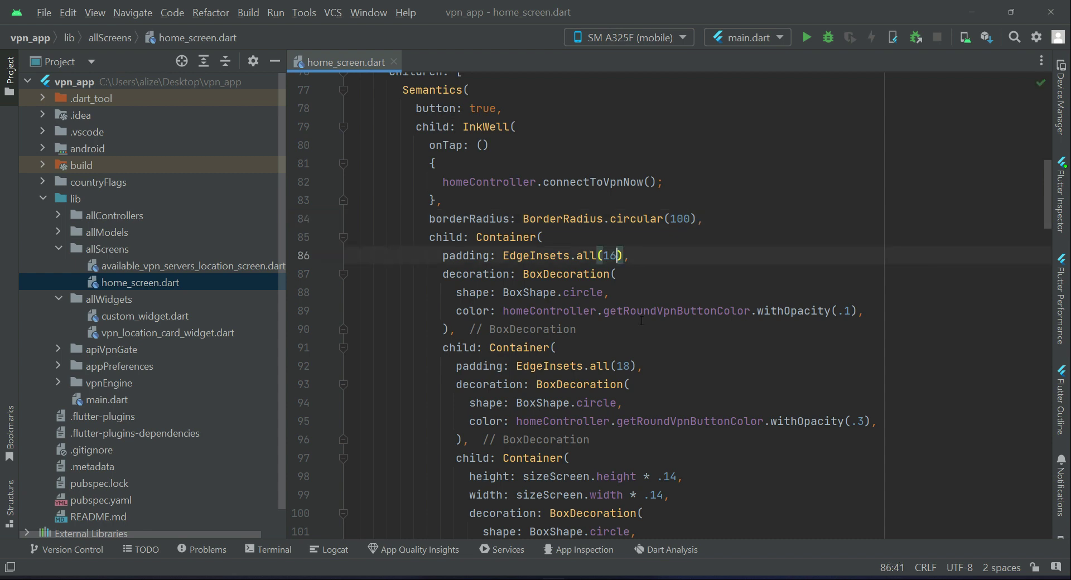
pyautogui.moveTo(853, 329)
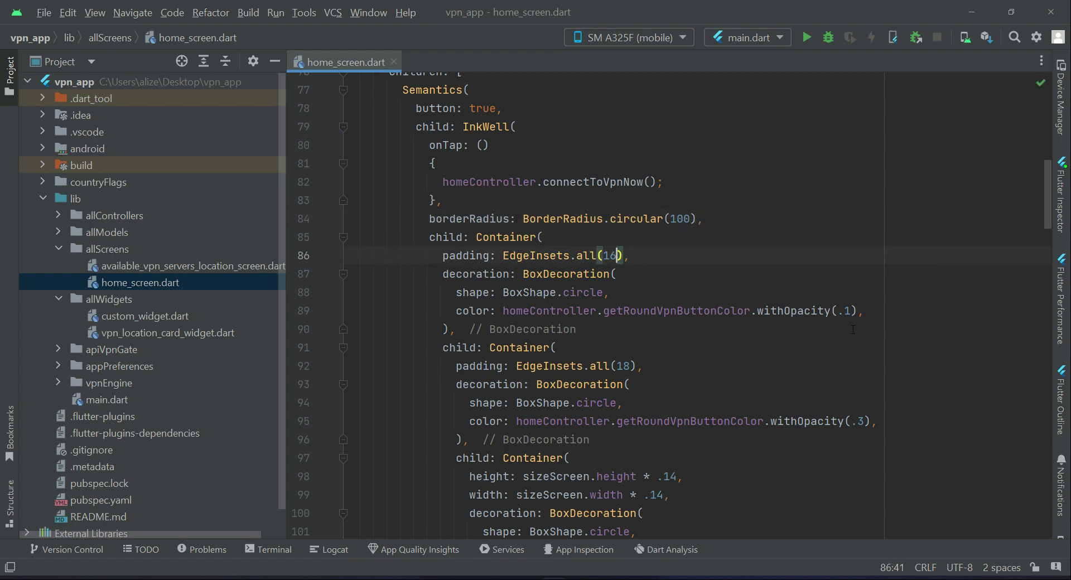
pyautogui.click(641, 366)
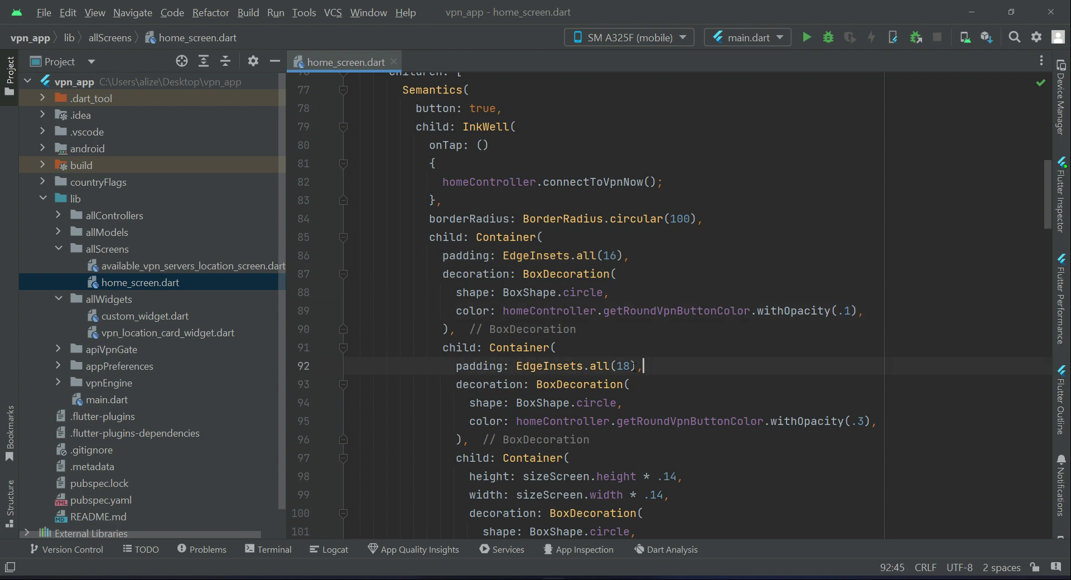
pyautogui.write('16')
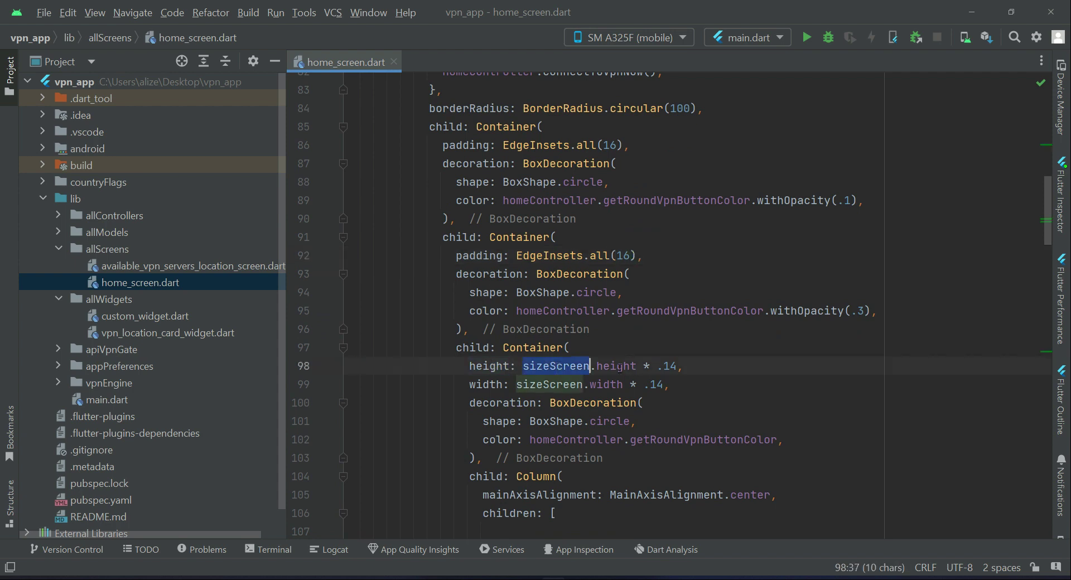
# Make the inner circle's width use sizeScreen.height * .14 like its height.
pyautogui.doubleClick(616, 366)
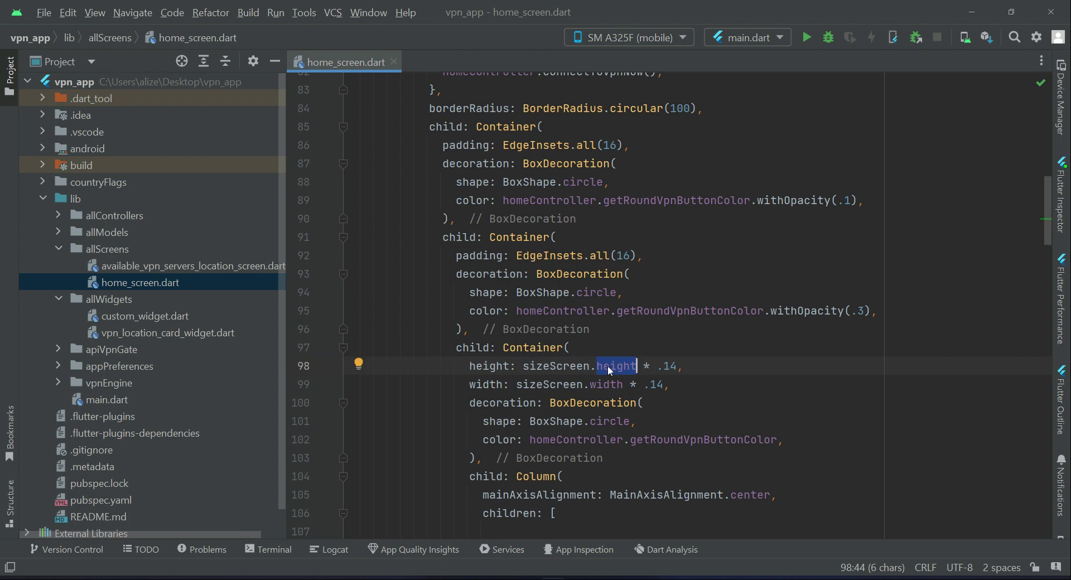
pyautogui.moveTo(617, 366)
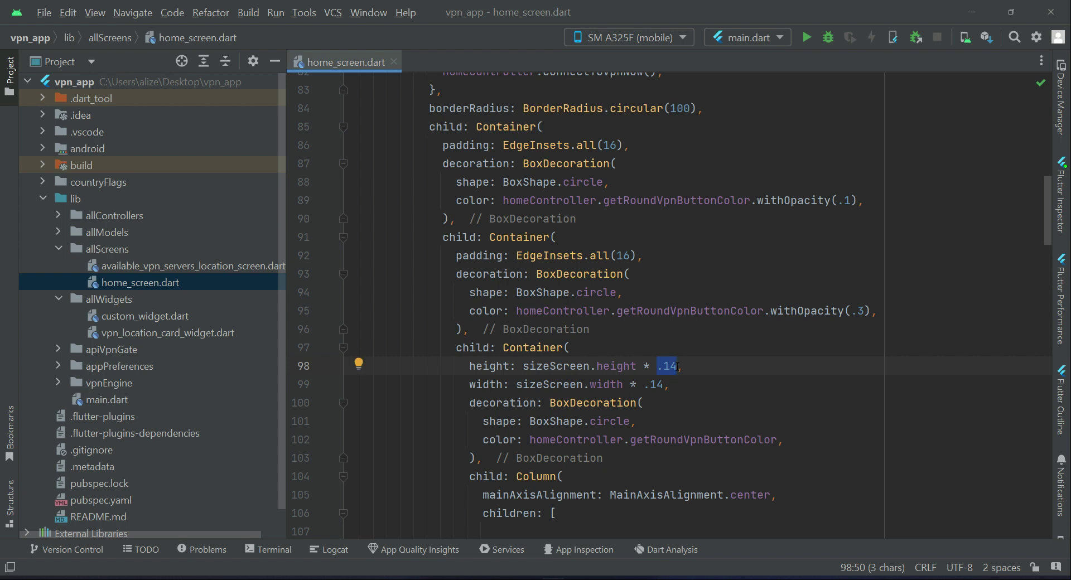
pyautogui.doubleClick(486, 384)
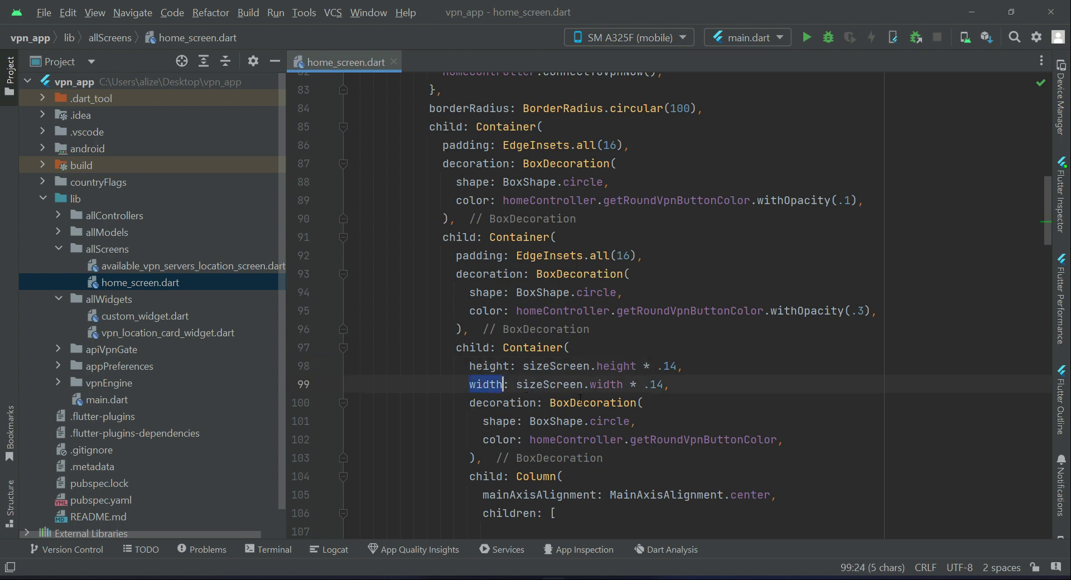
pyautogui.doubleClick(604, 384)
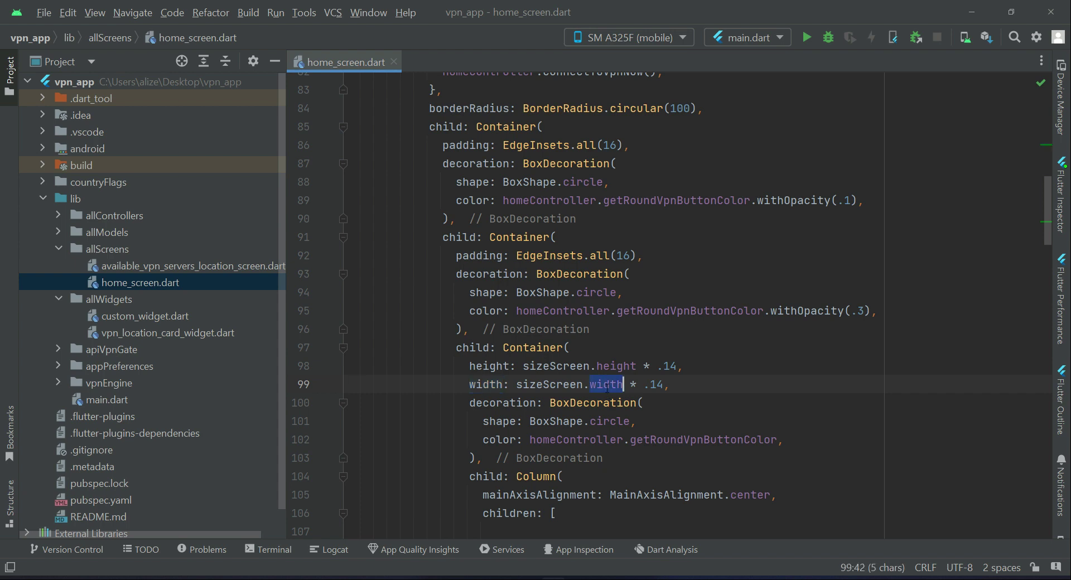
pyautogui.write('height')
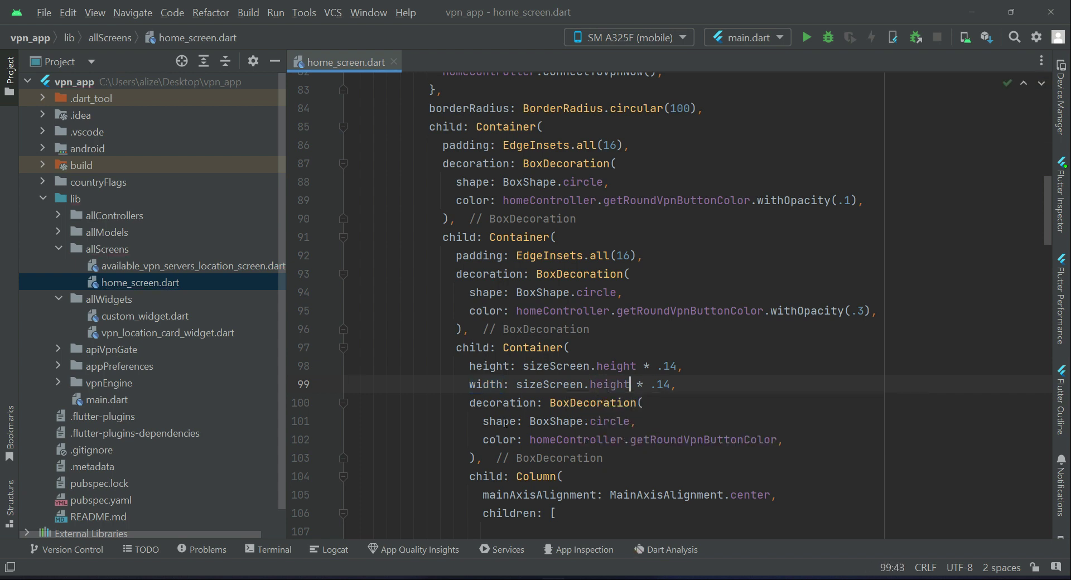
pyautogui.doubleClick(574, 384)
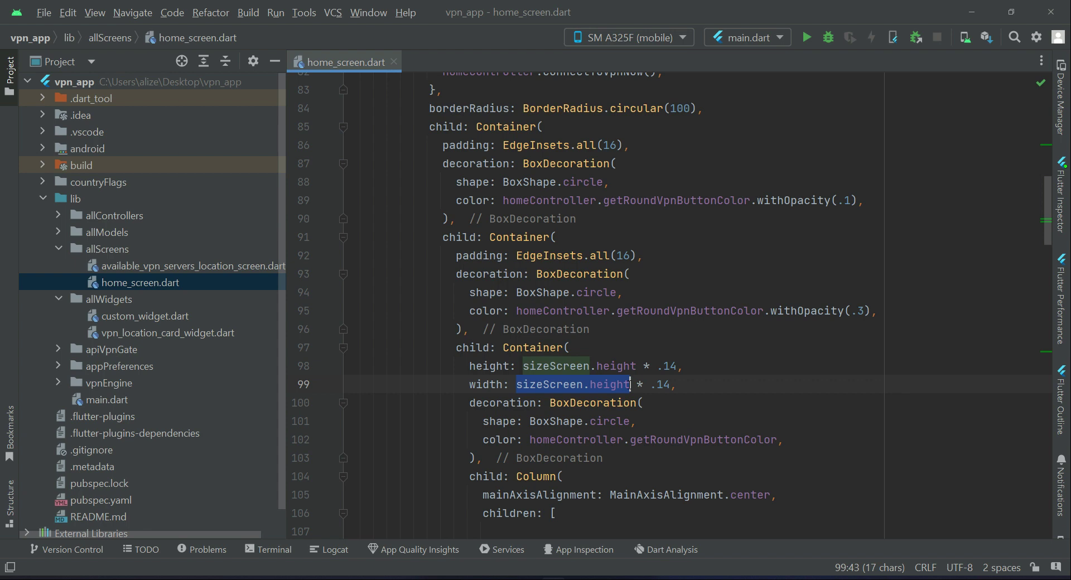
pyautogui.doubleClick(660, 384)
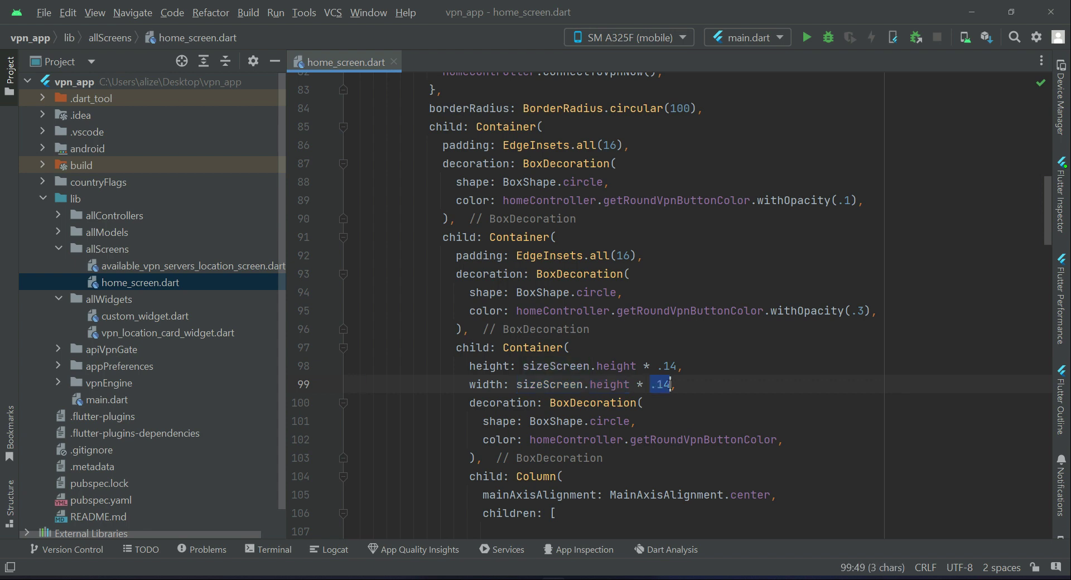
pyautogui.moveTo(668, 384)
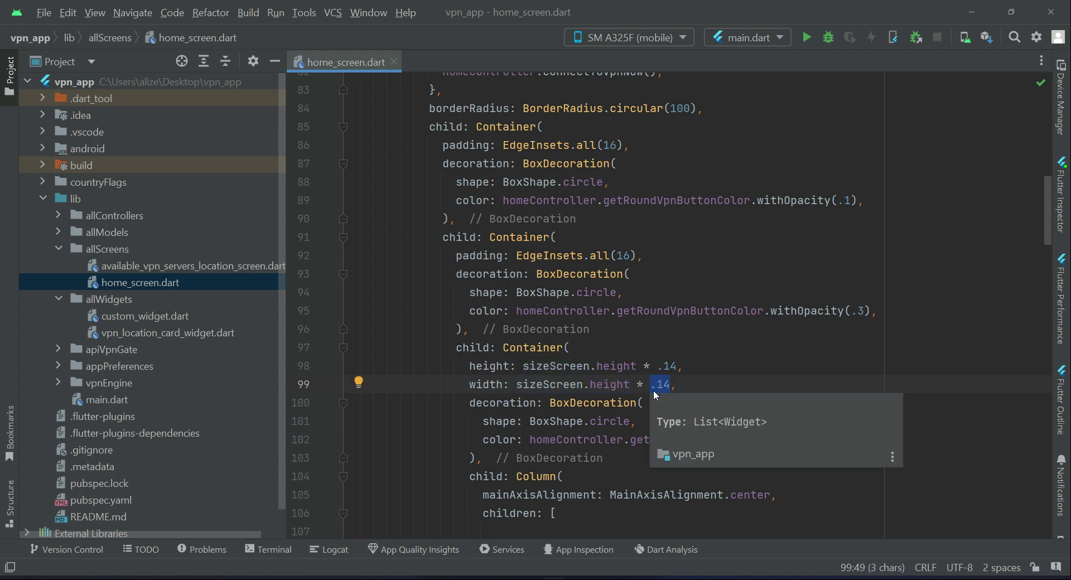
pyautogui.click(487, 384)
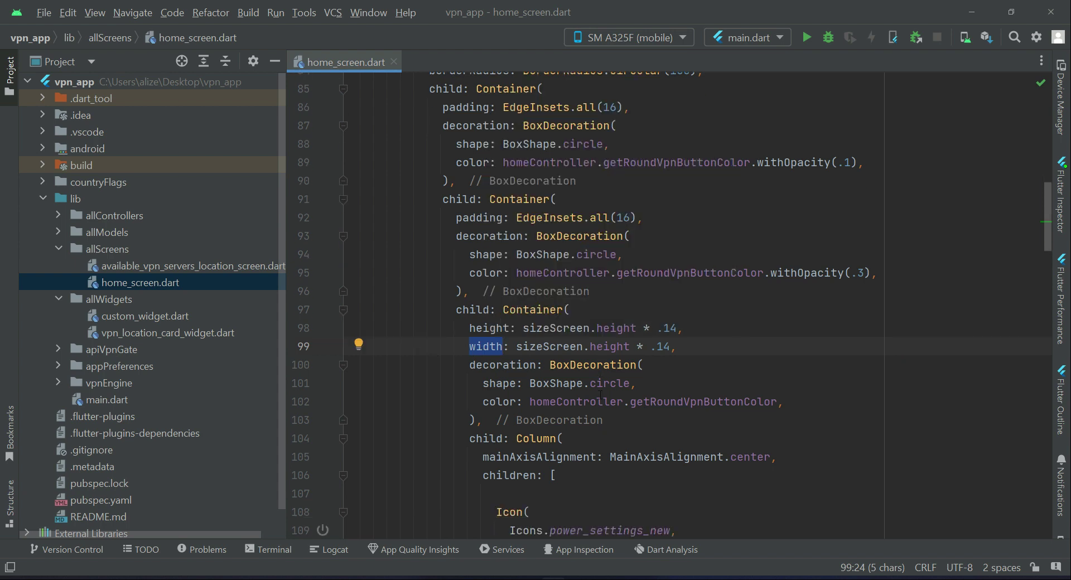
# Review the button code and run main.dart on the phone.
pyautogui.scroll(-3)
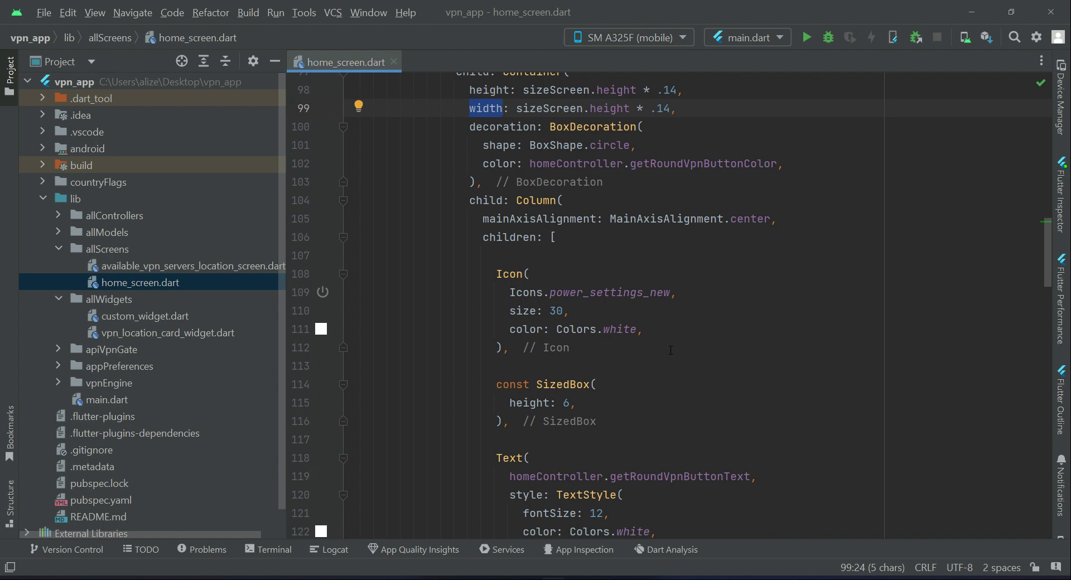
pyautogui.scroll(-3)
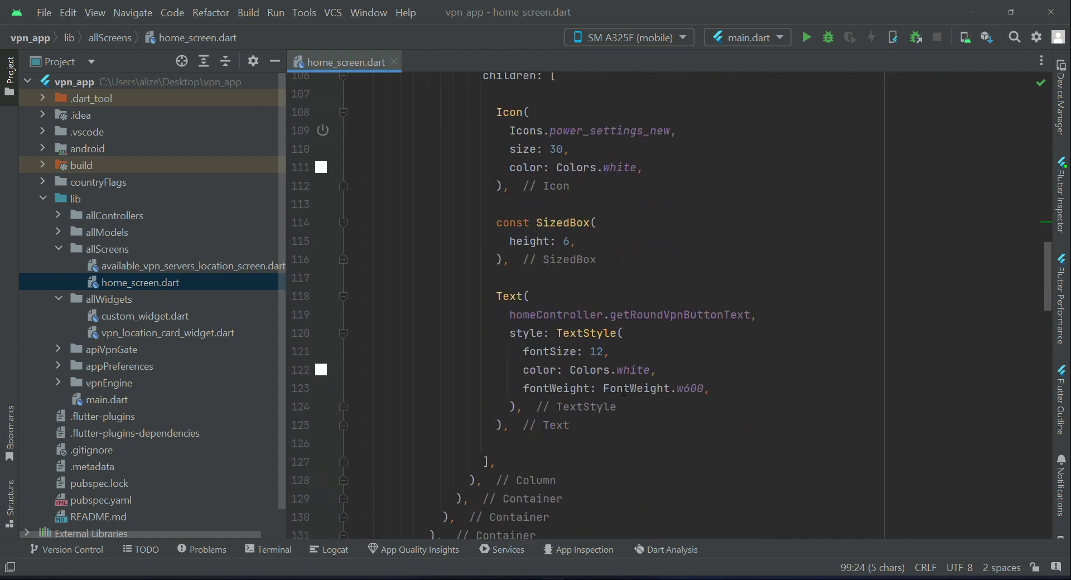
pyautogui.scroll(3)
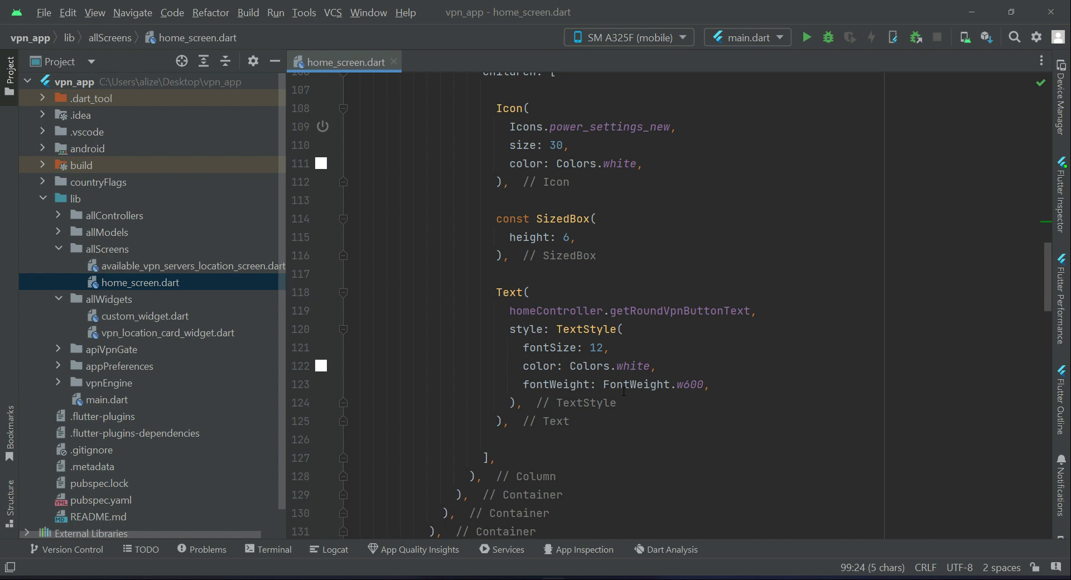
pyautogui.scroll(3)
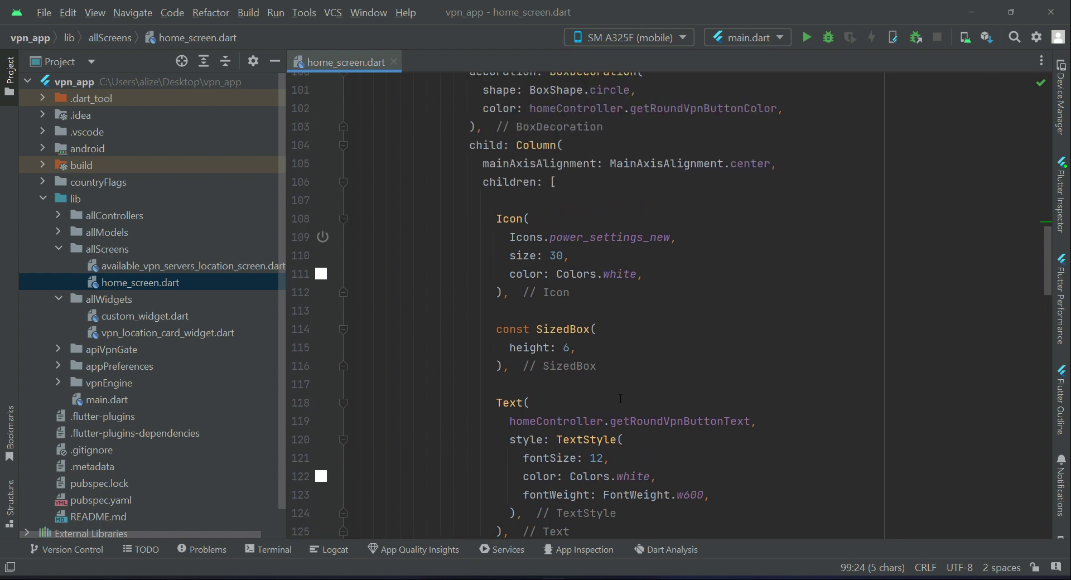
pyautogui.click(806, 38)
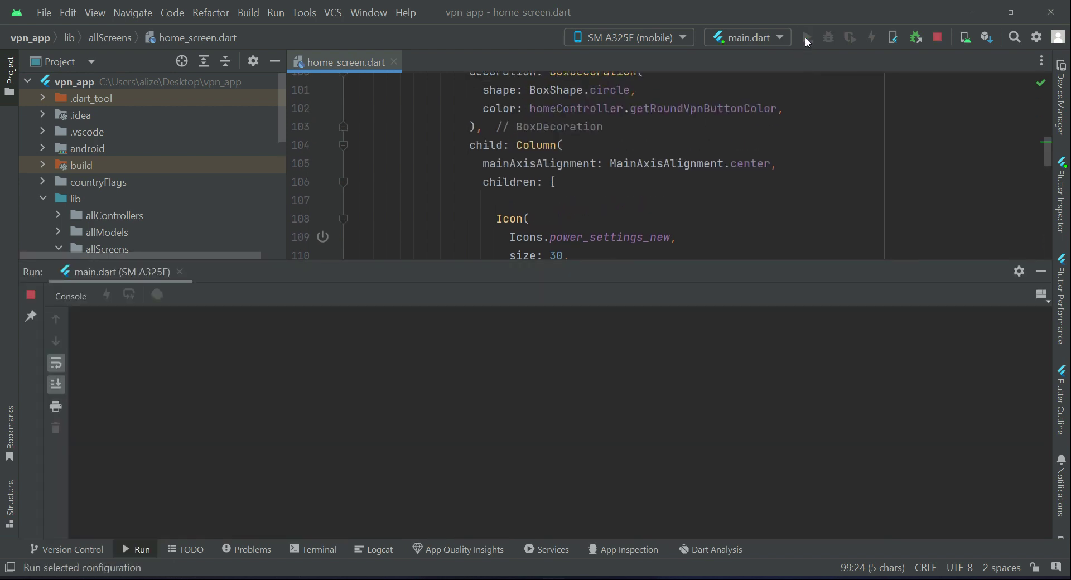
# Run main.dart on the SM A325F so the Free VPN home screen appears with the Korea server.
pyautogui.click(804, 38)
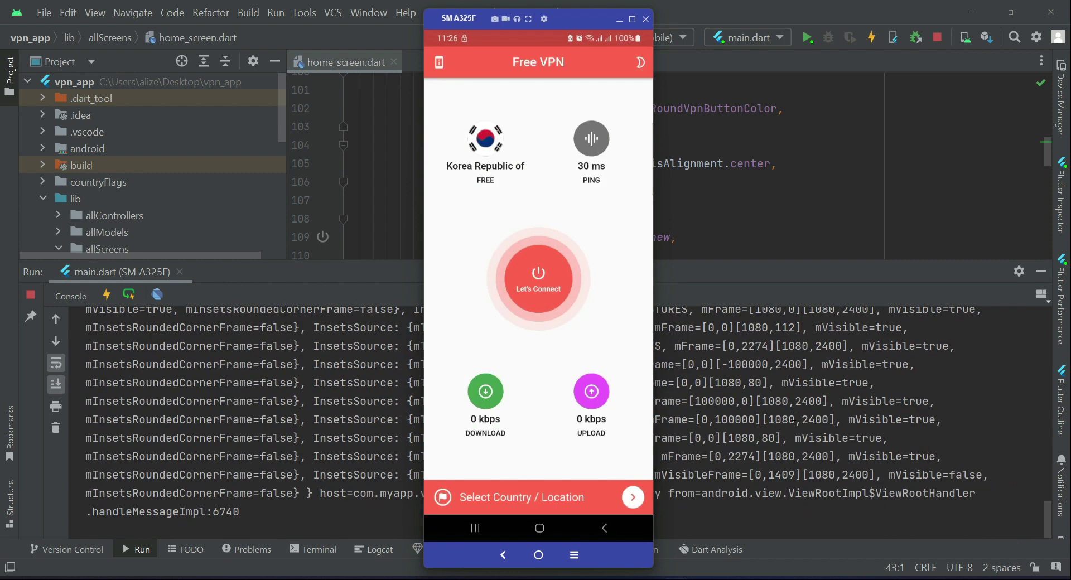
pyautogui.moveTo(496, 178)
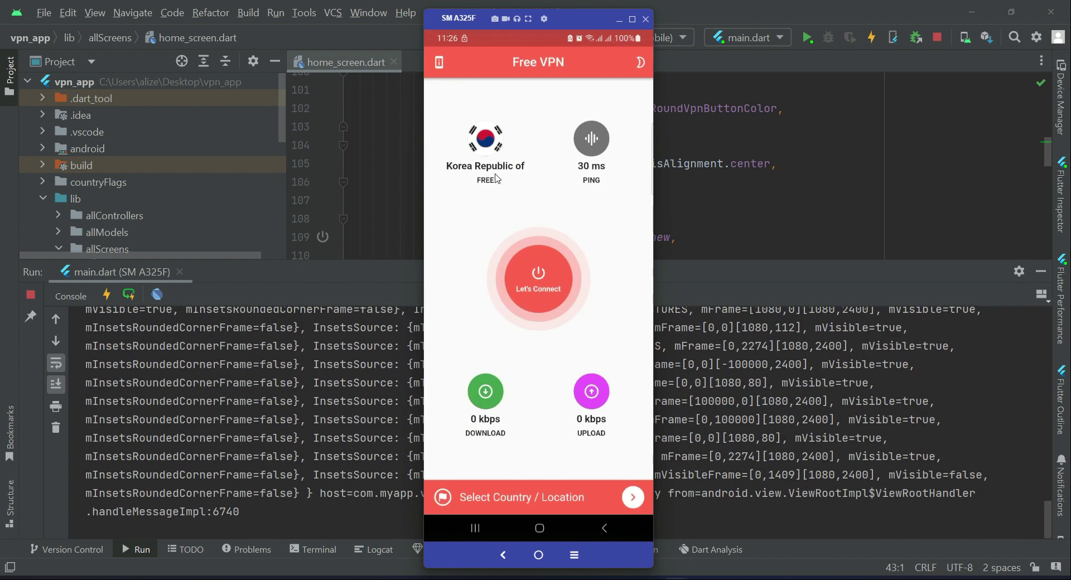
pyautogui.moveTo(489, 178)
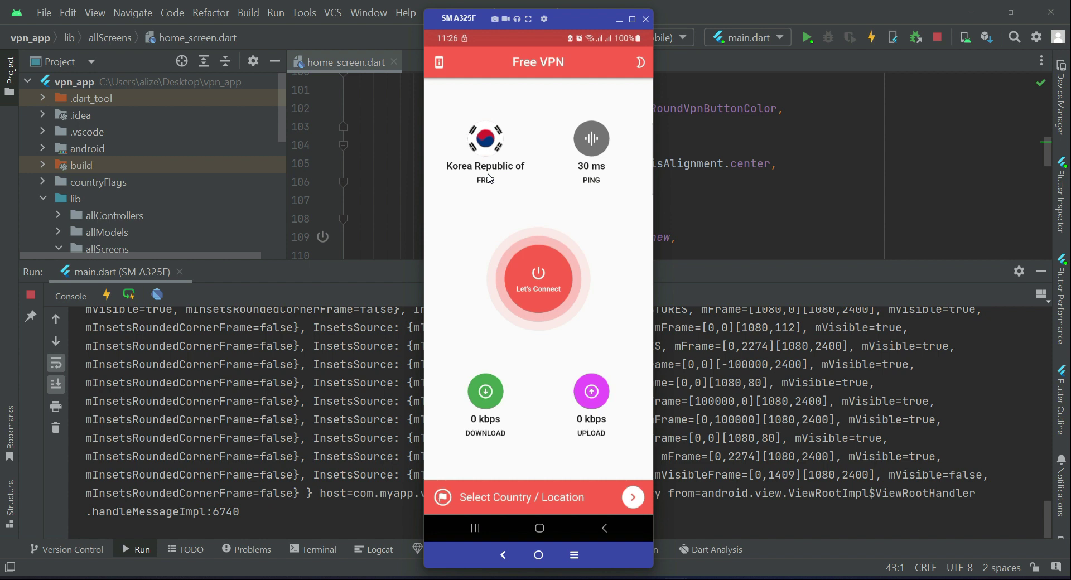
pyautogui.moveTo(494, 189)
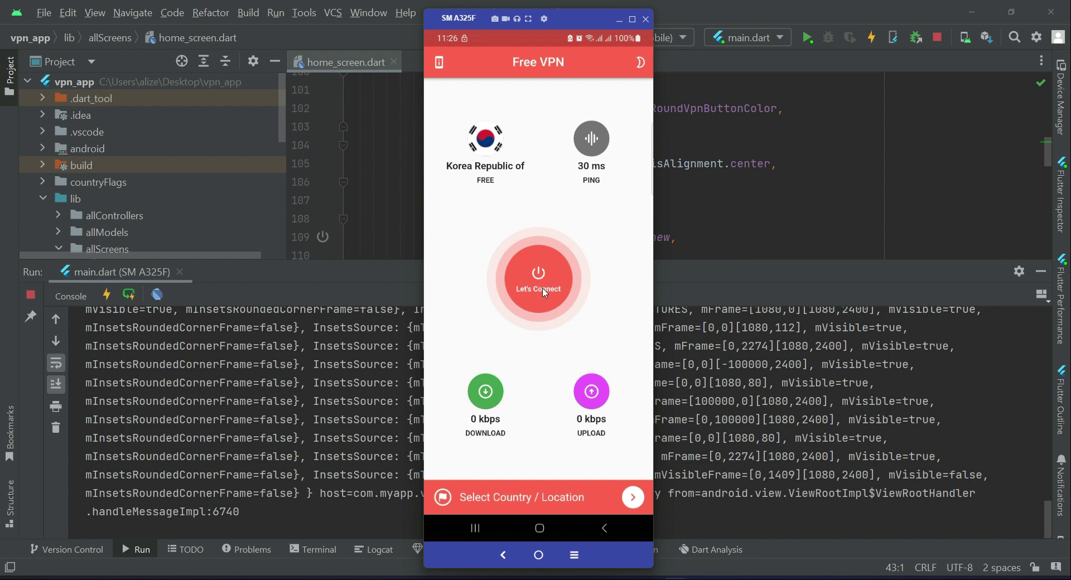
pyautogui.moveTo(550, 278)
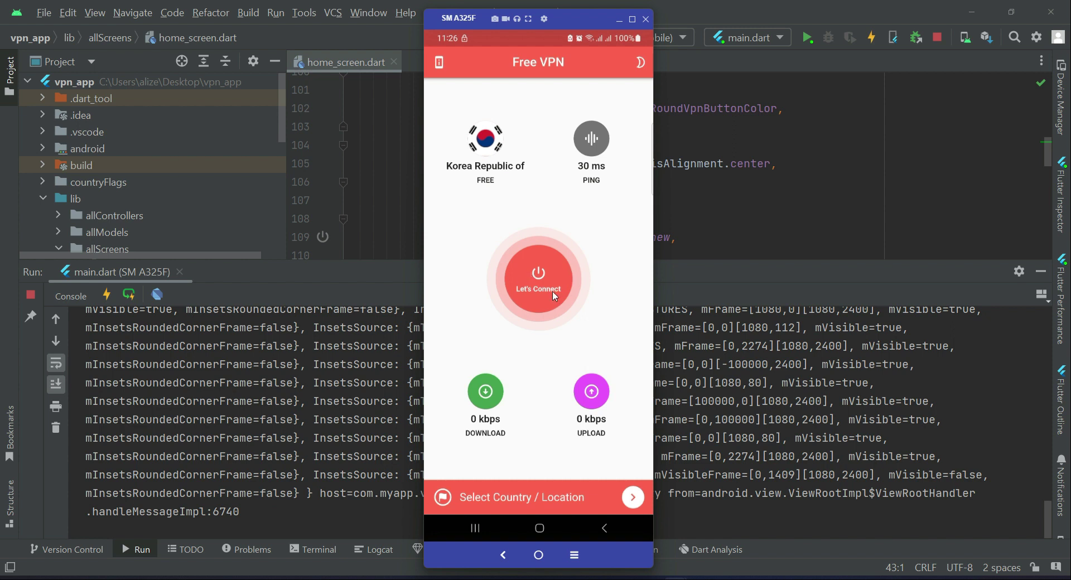
pyautogui.moveTo(562, 284)
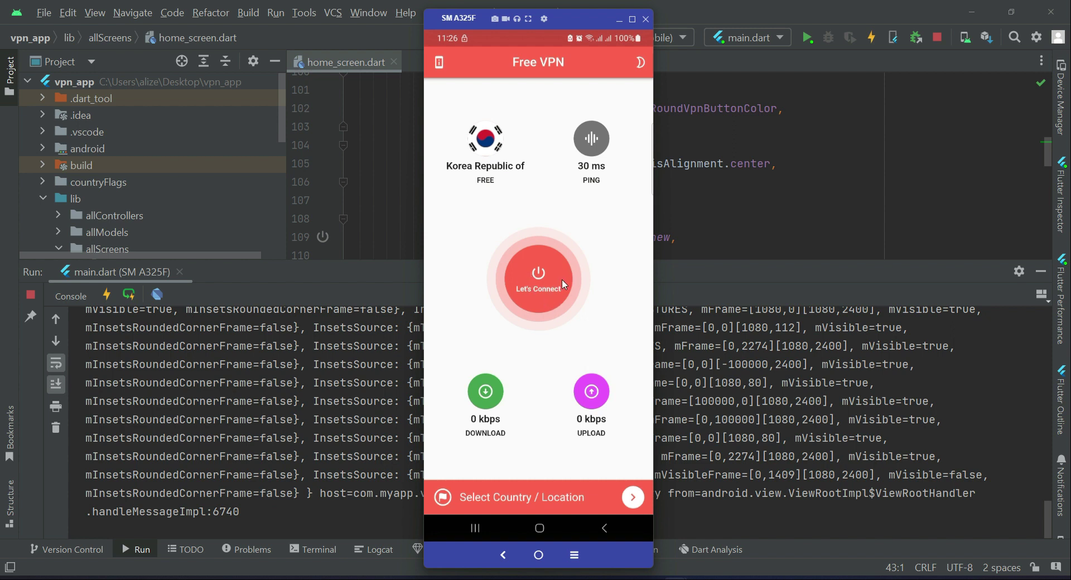
# Tap the round Let's Connect button so the VPN connects to Korea and shows Disconnect.
pyautogui.click(538, 278)
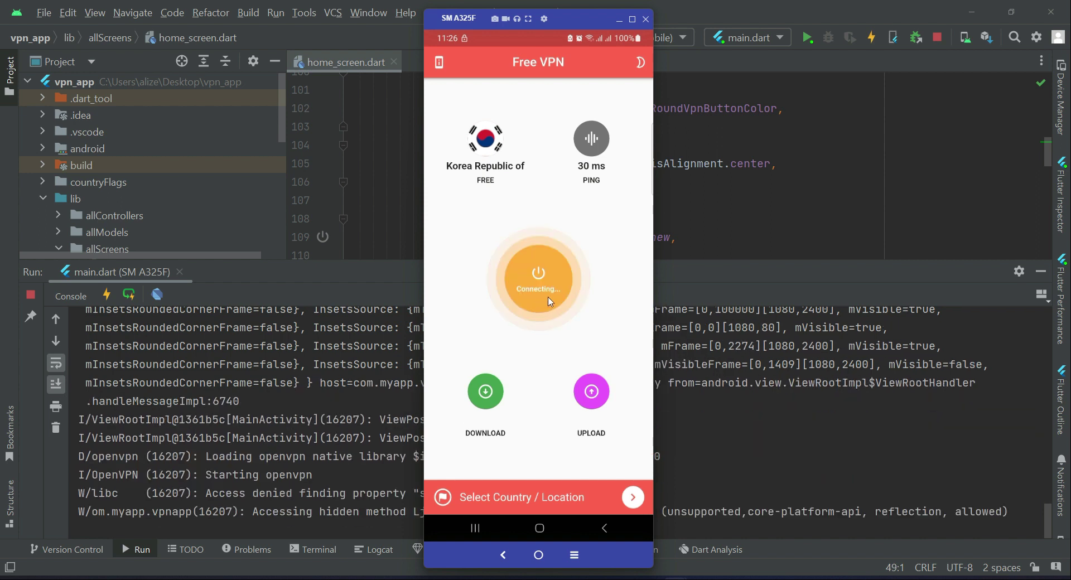
pyautogui.click(538, 277)
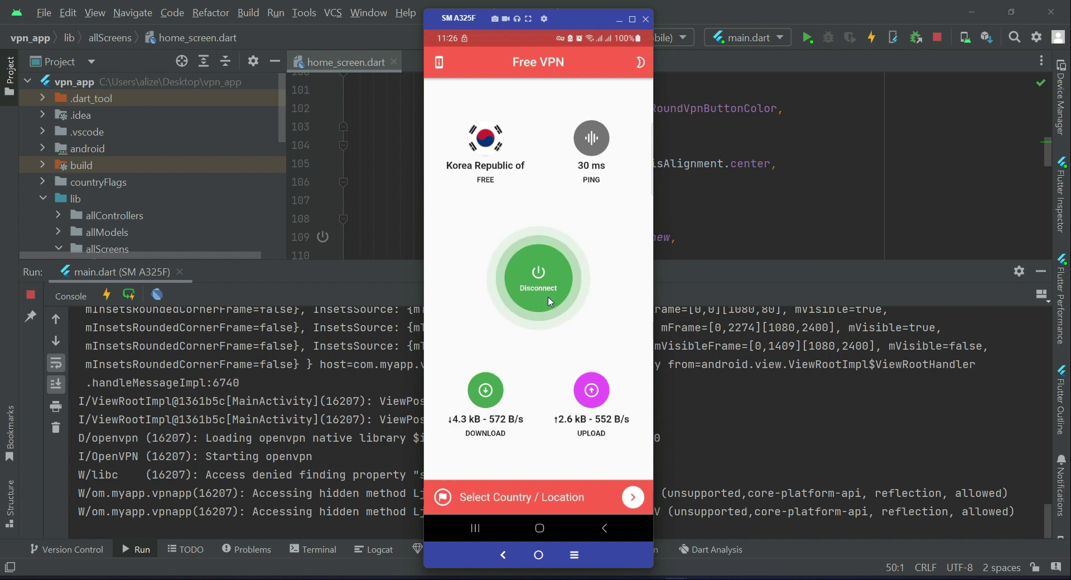
pyautogui.moveTo(567, 281)
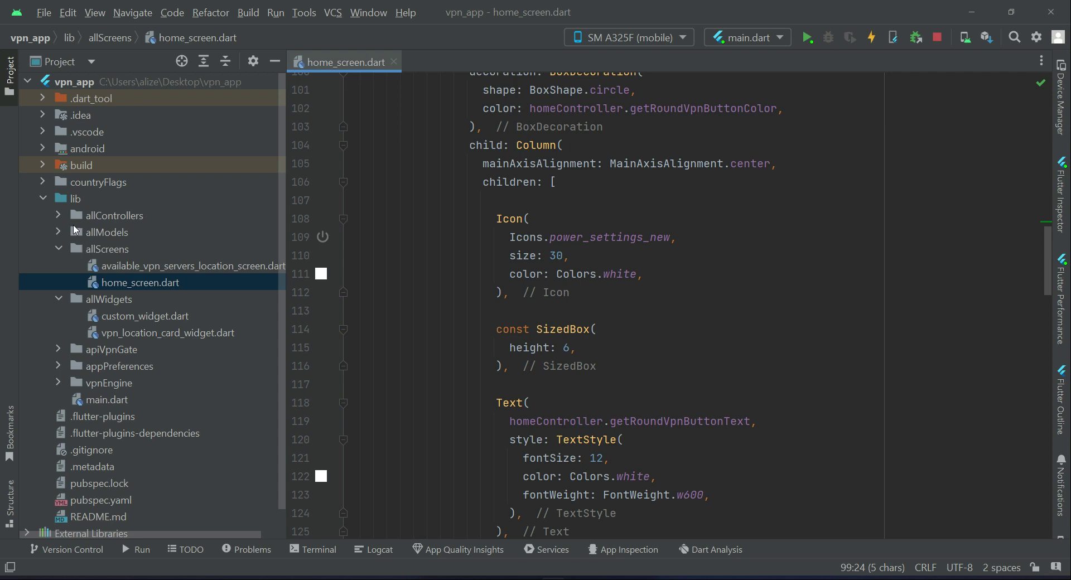
# Open controller_home.dart at getRoundVpnButtonColor, then bring the phone mirror back to front.
pyautogui.click(58, 216)
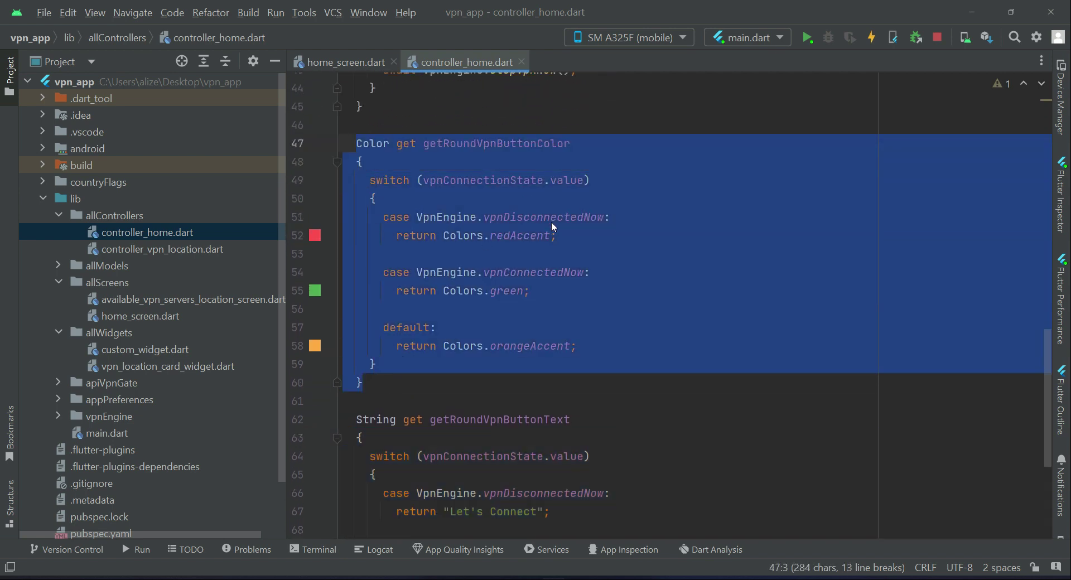
pyautogui.click(343, 63)
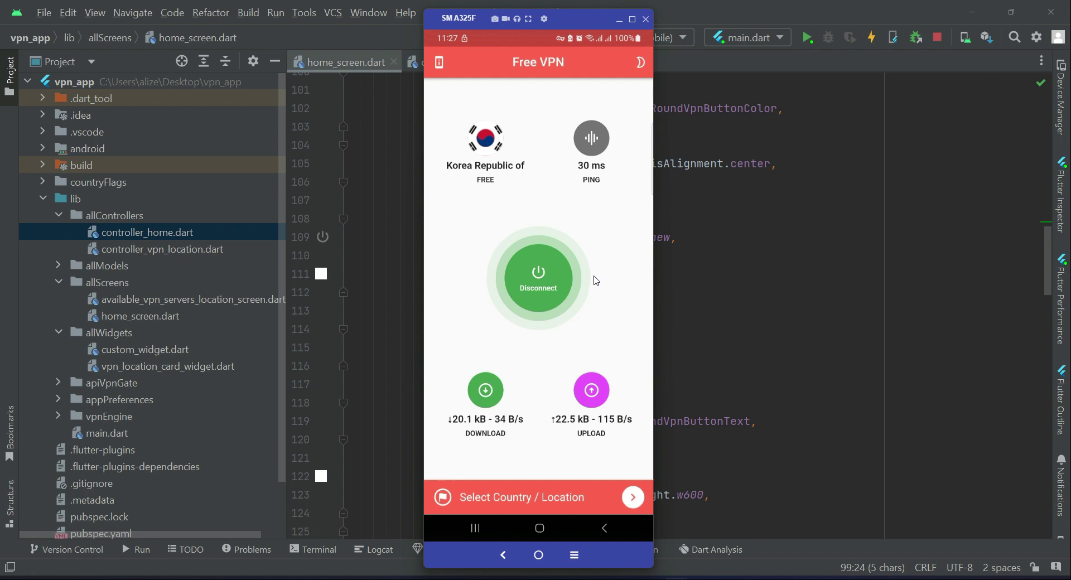
# Disconnect the VPN, reconnect to Korea, then disconnect again leaving Let's Connect showing.
pyautogui.click(537, 279)
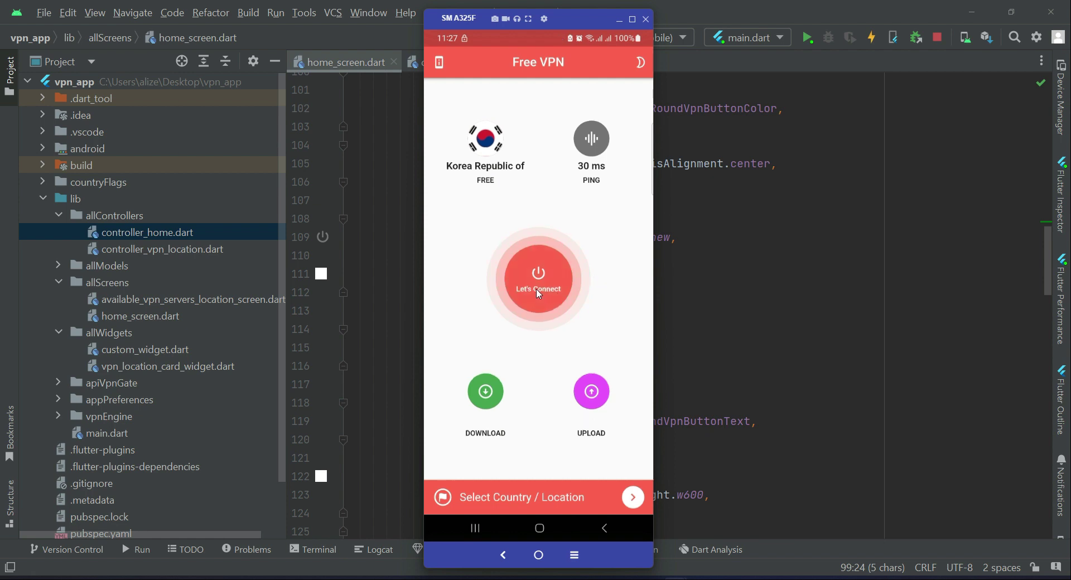
pyautogui.moveTo(487, 414)
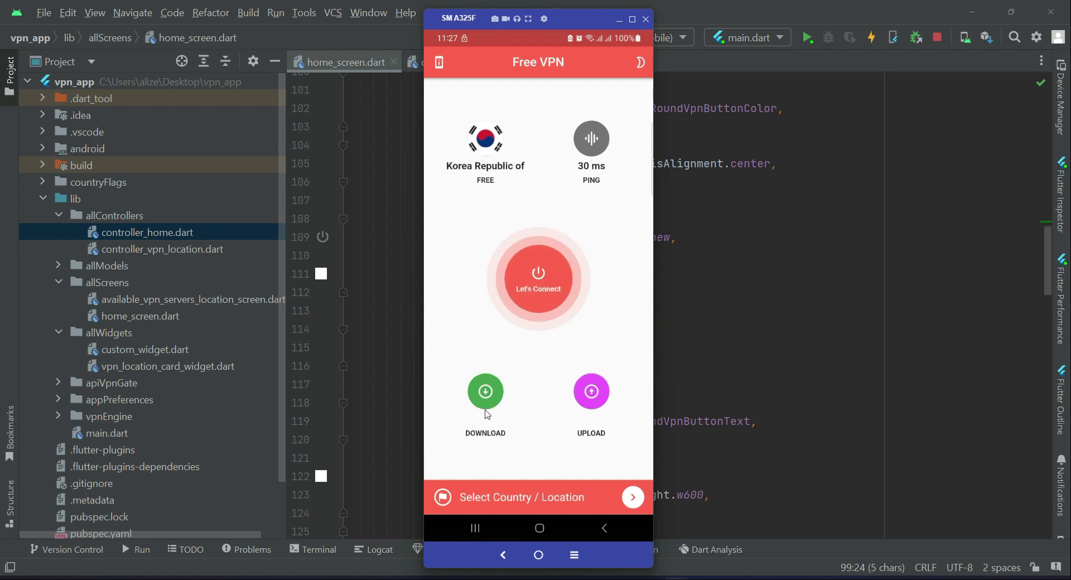
pyautogui.moveTo(607, 439)
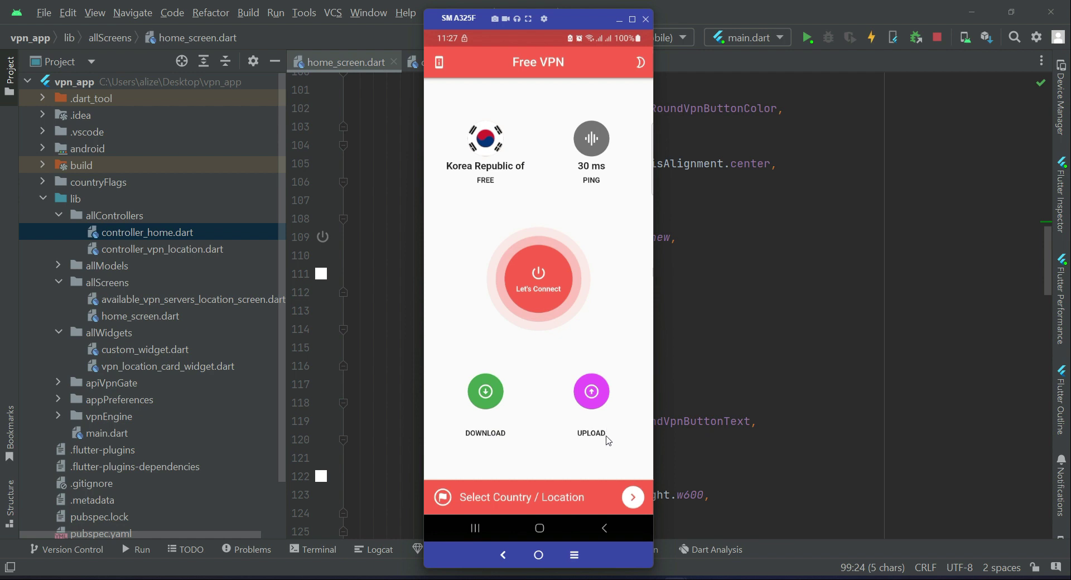
pyautogui.moveTo(558, 509)
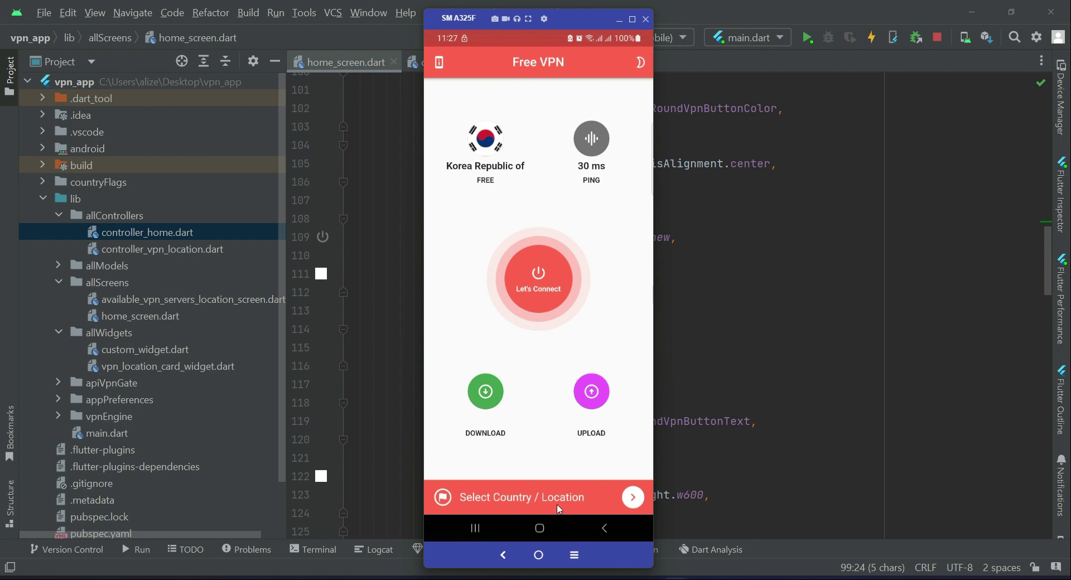
pyautogui.moveTo(506, 210)
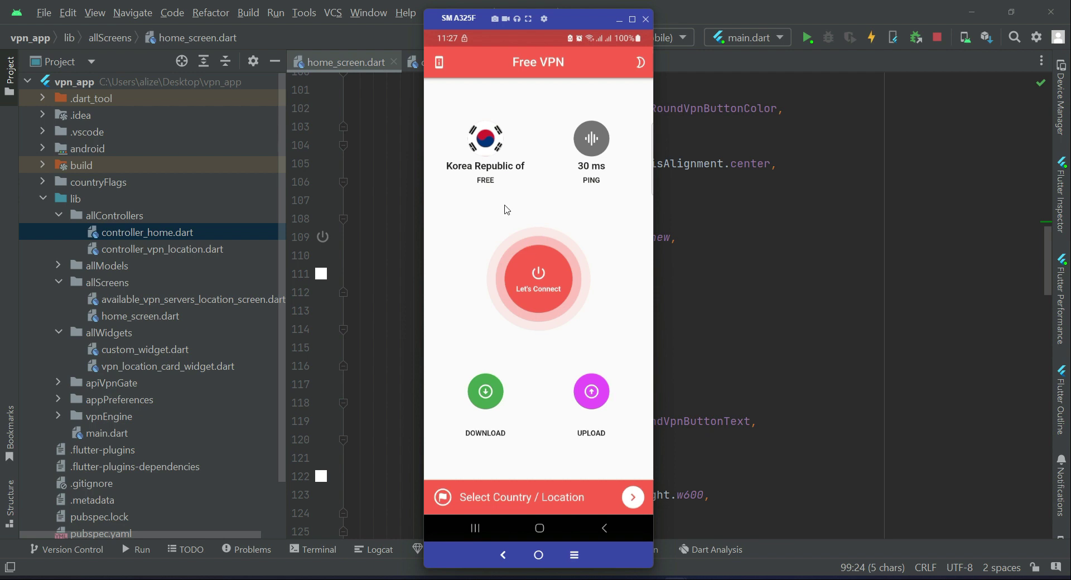
pyautogui.click(538, 279)
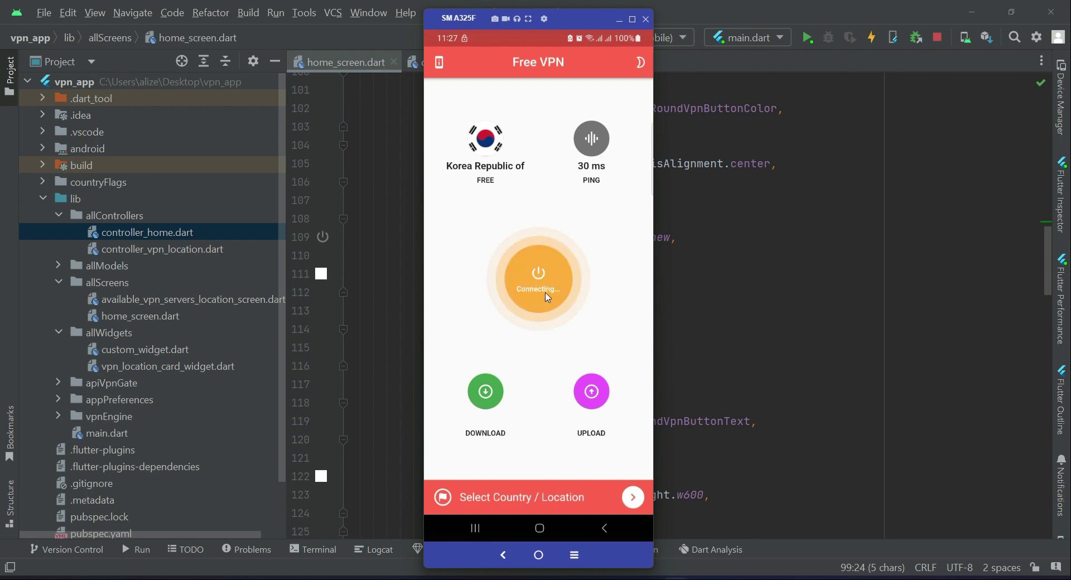
pyautogui.moveTo(470, 199)
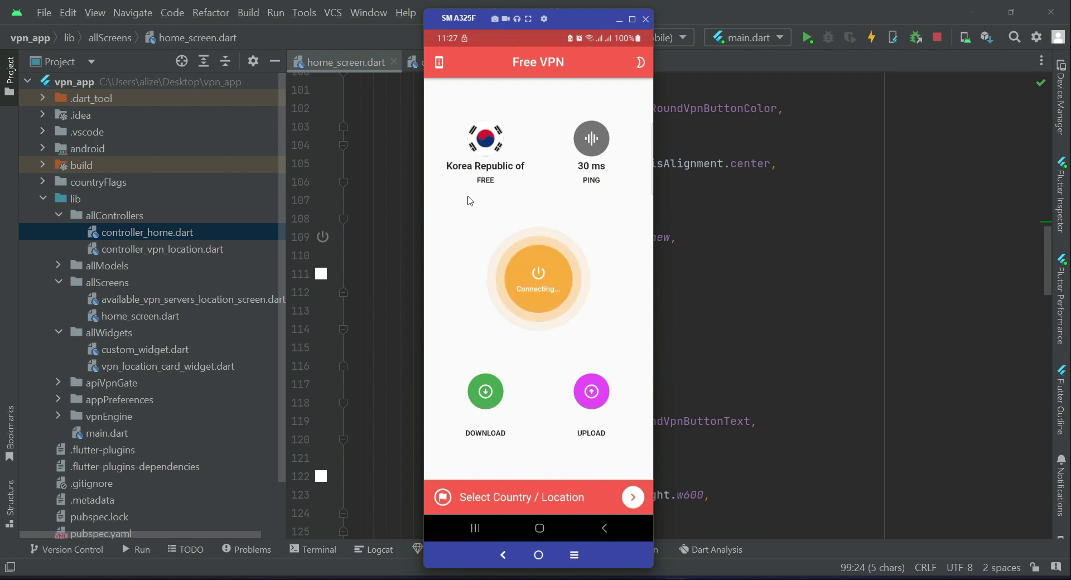
pyautogui.moveTo(494, 176)
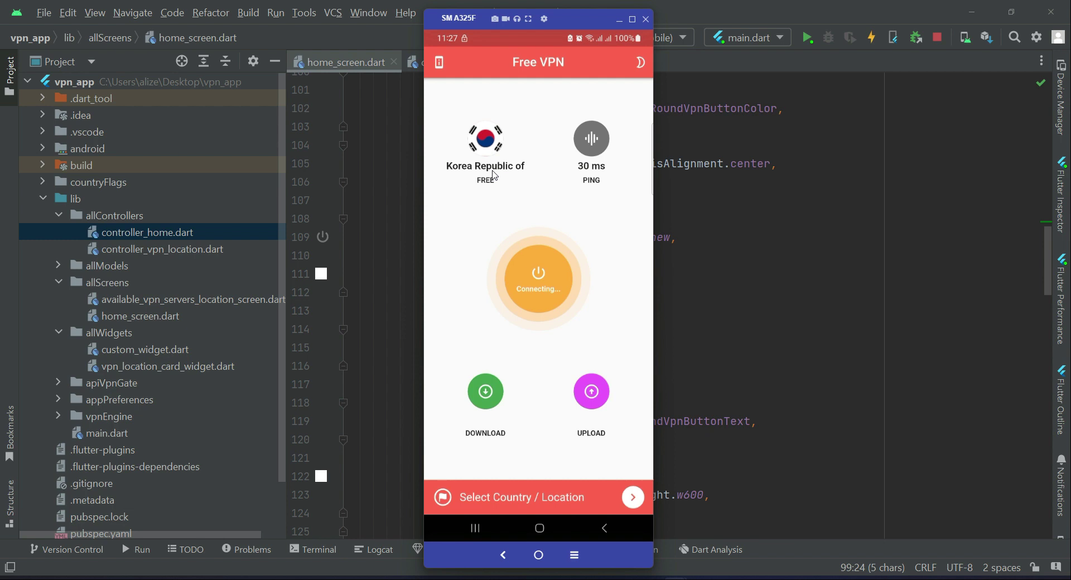
pyautogui.click(538, 279)
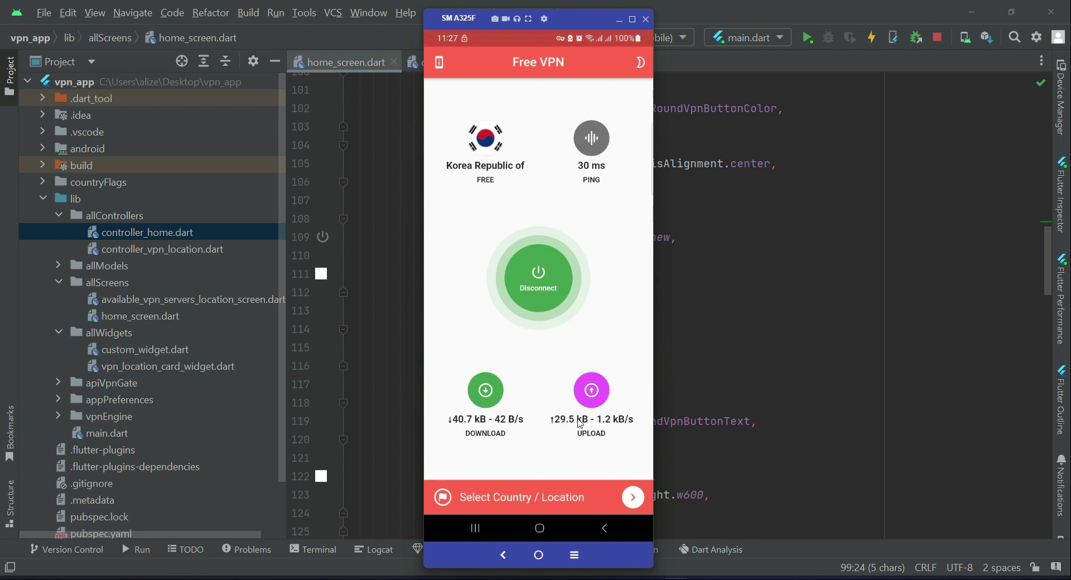
pyautogui.moveTo(555, 309)
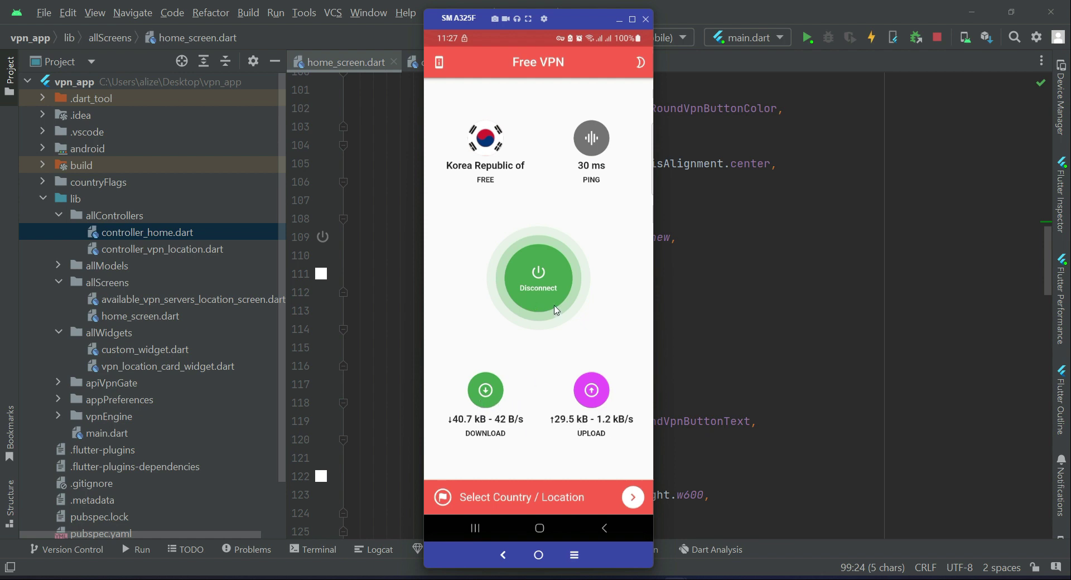
pyautogui.click(538, 277)
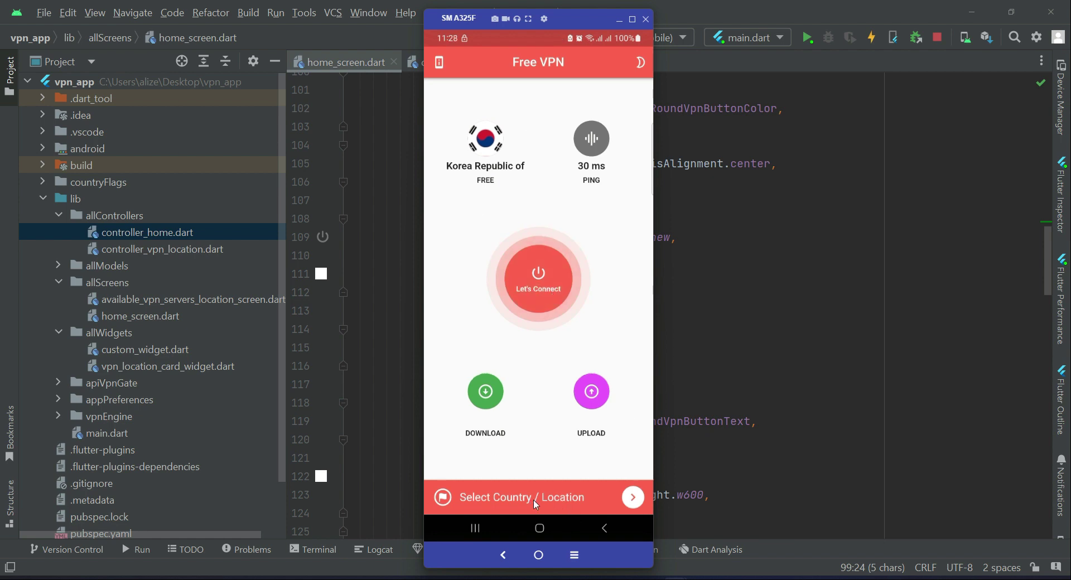
pyautogui.moveTo(553, 505)
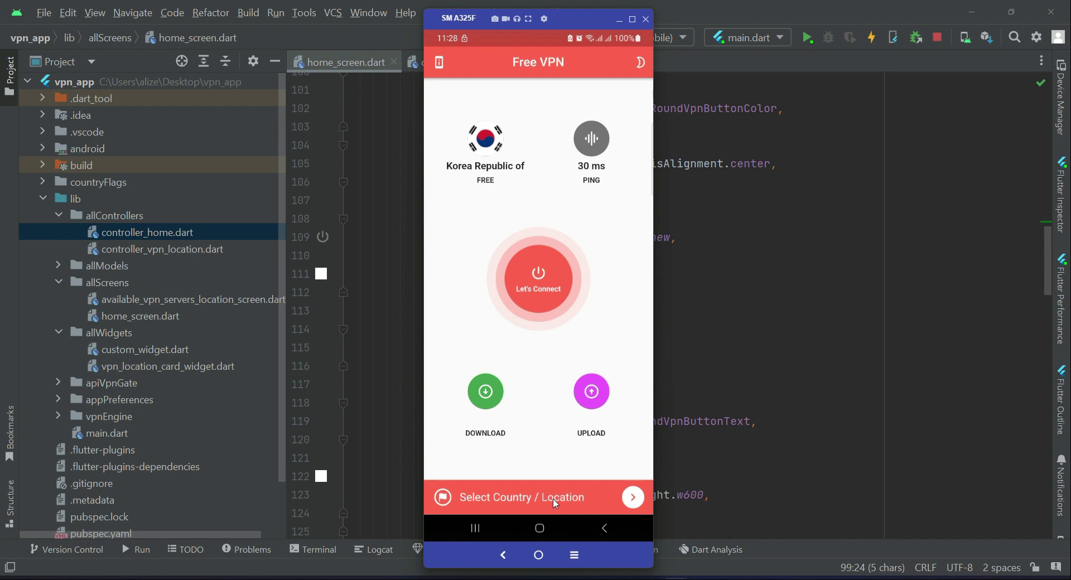
# Open the VPN Locations list and scroll through its 99 entries to find a Japan server.
pyautogui.click(538, 497)
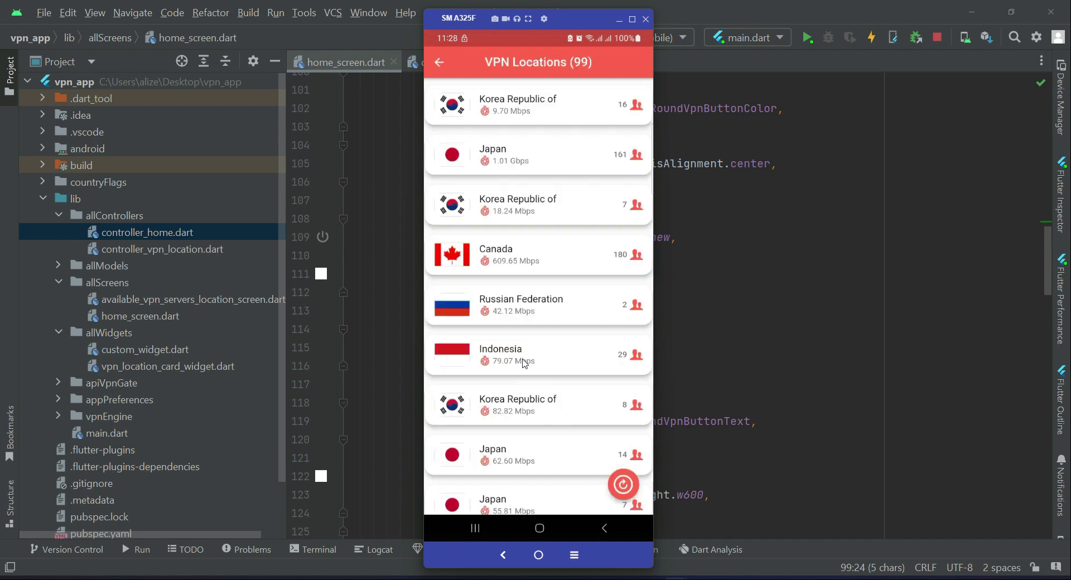
pyautogui.scroll(-3)
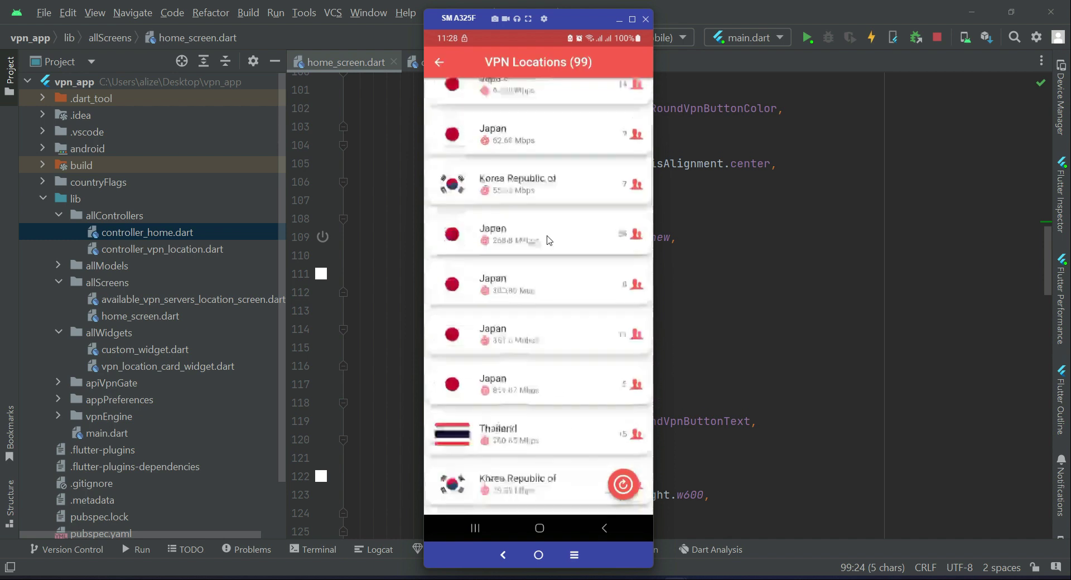
pyautogui.scroll(-3)
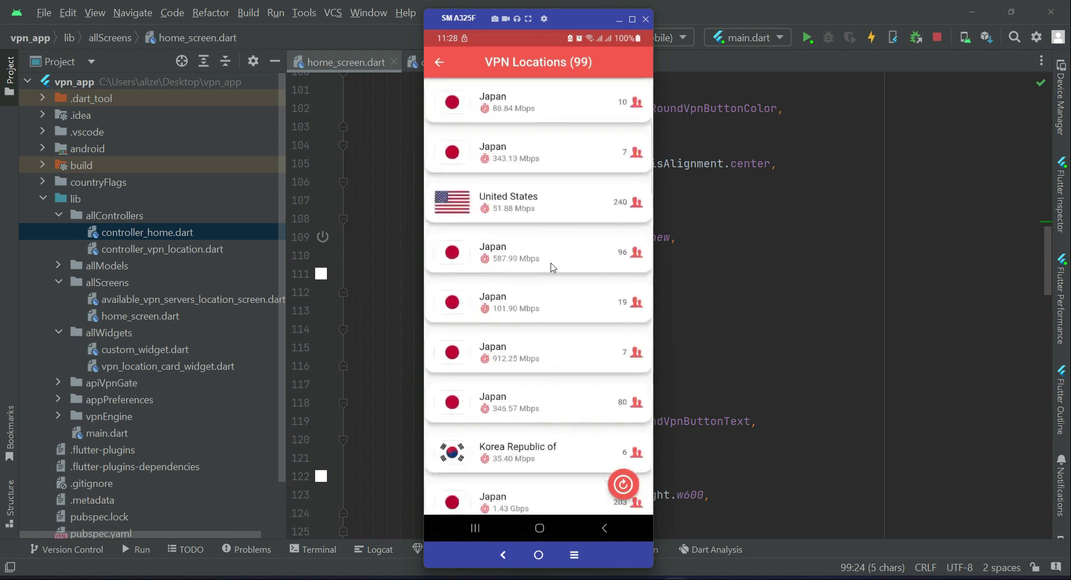
pyautogui.scroll(-3)
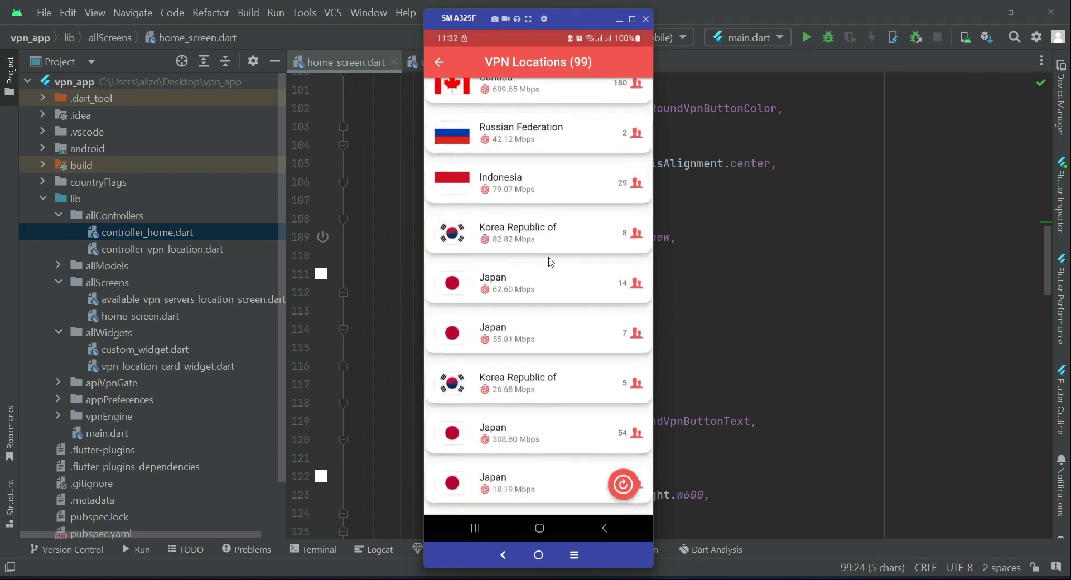
pyautogui.scroll(3)
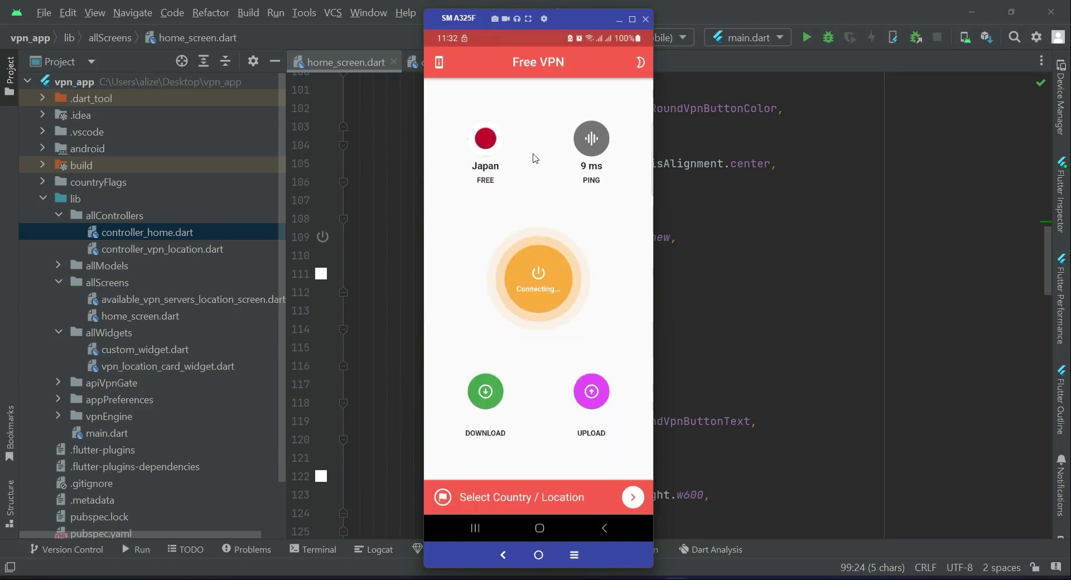
pyautogui.moveTo(593, 314)
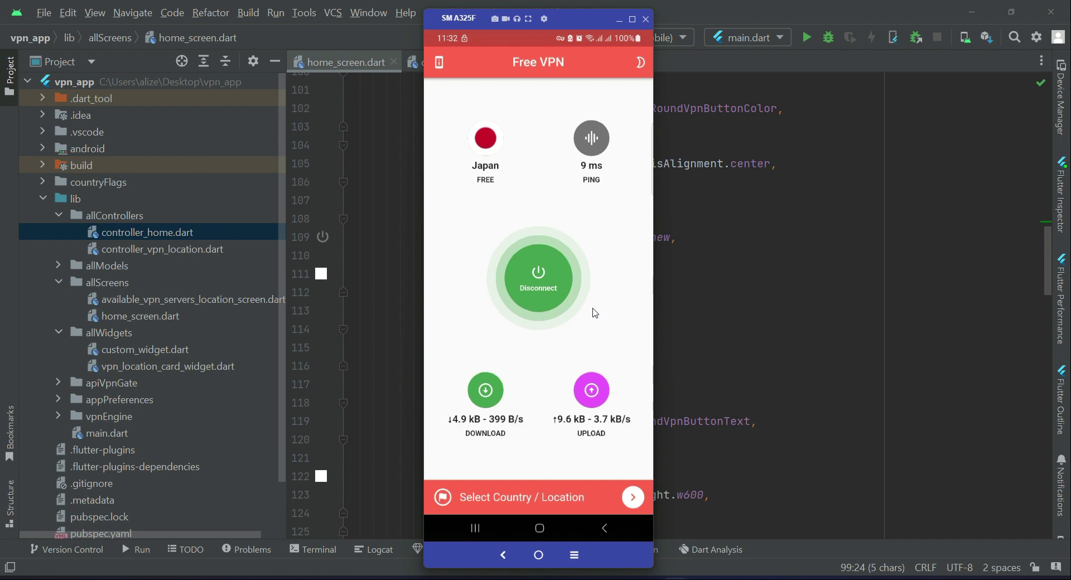
pyautogui.moveTo(589, 296)
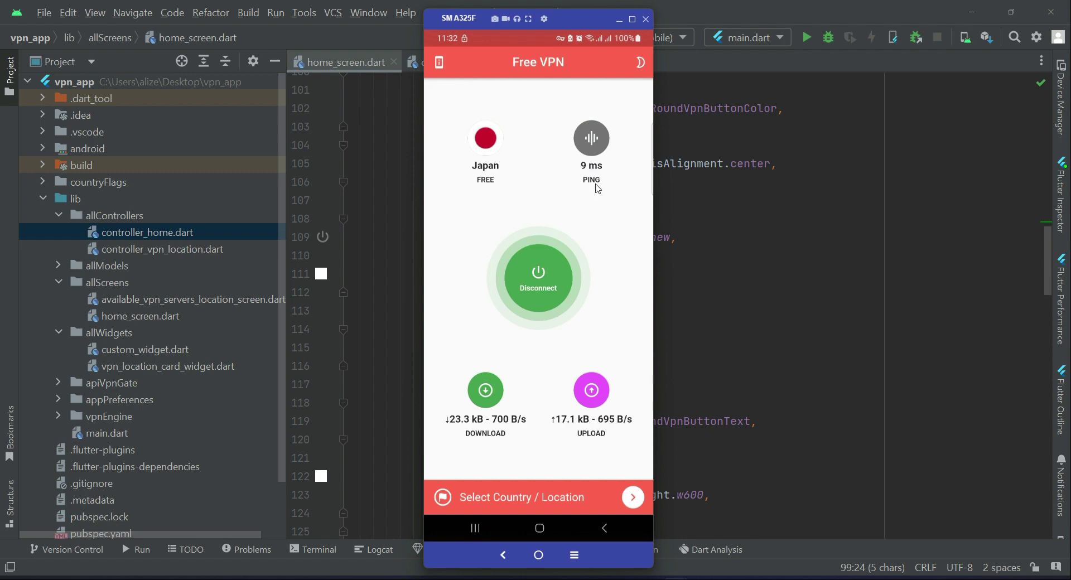
pyautogui.moveTo(507, 430)
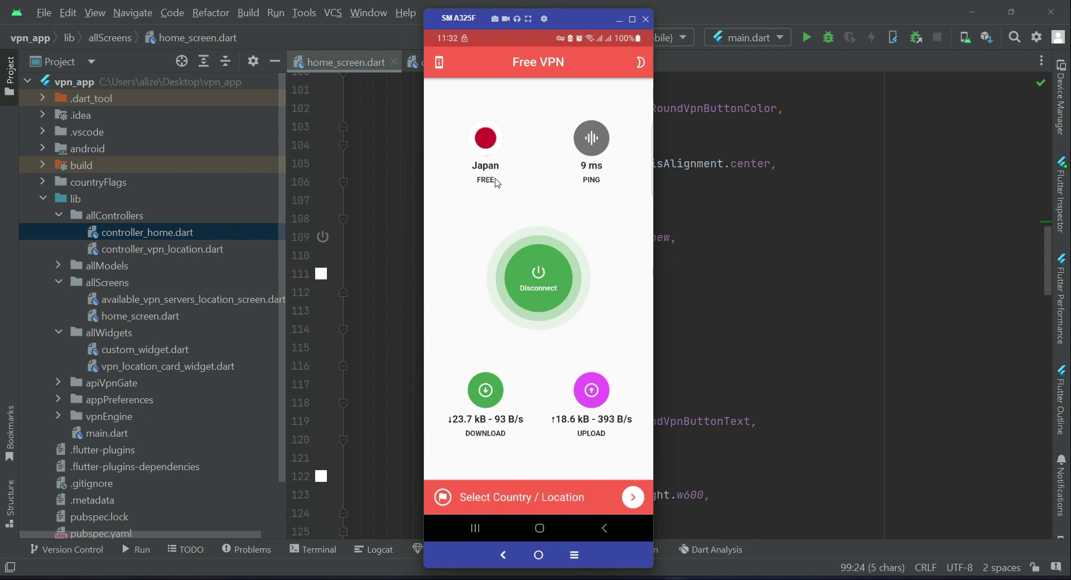
pyautogui.moveTo(482, 176)
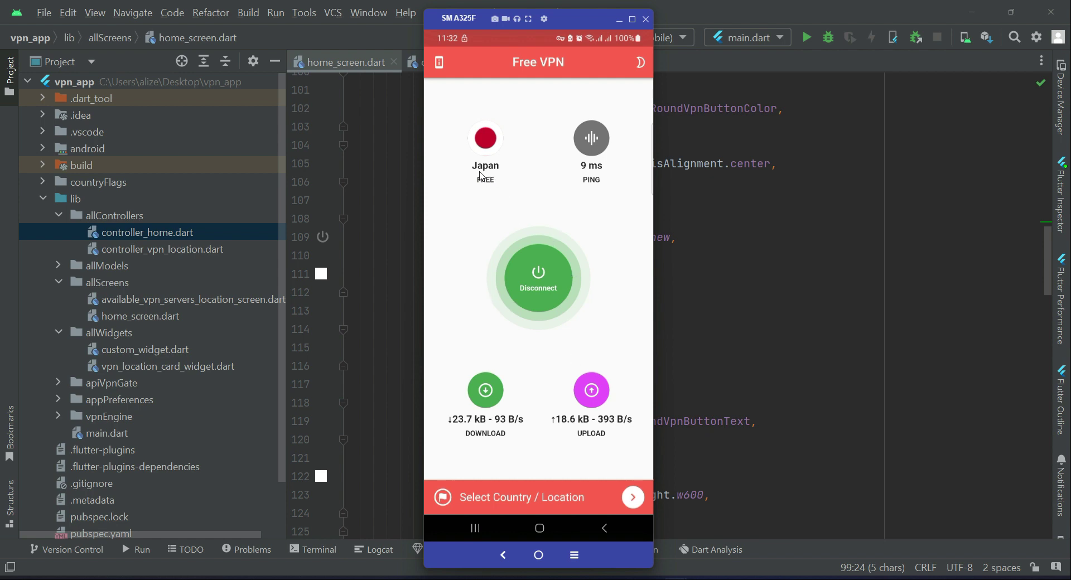